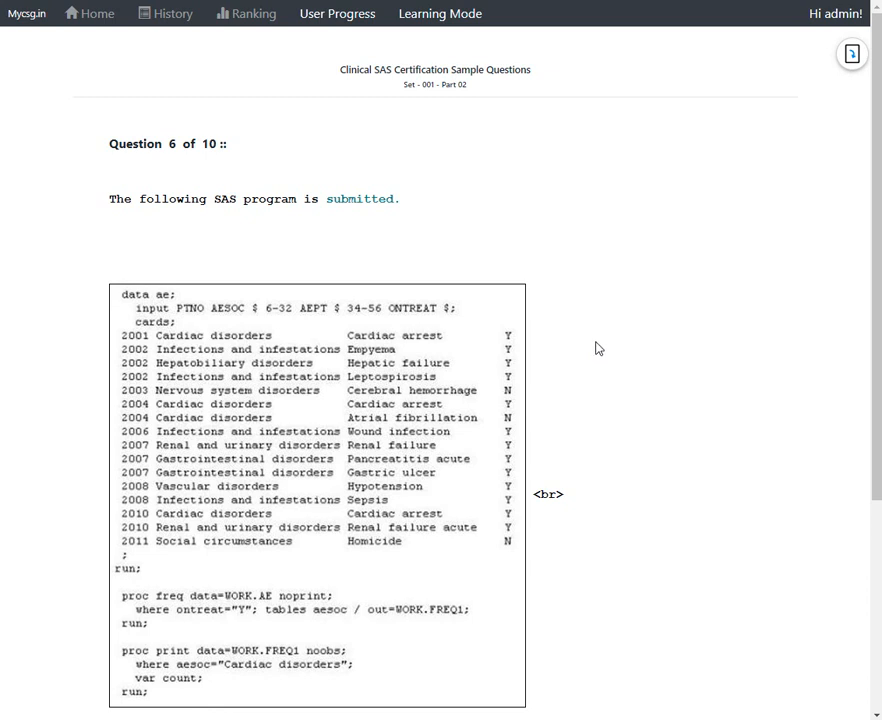
mouse_move(119, 217)
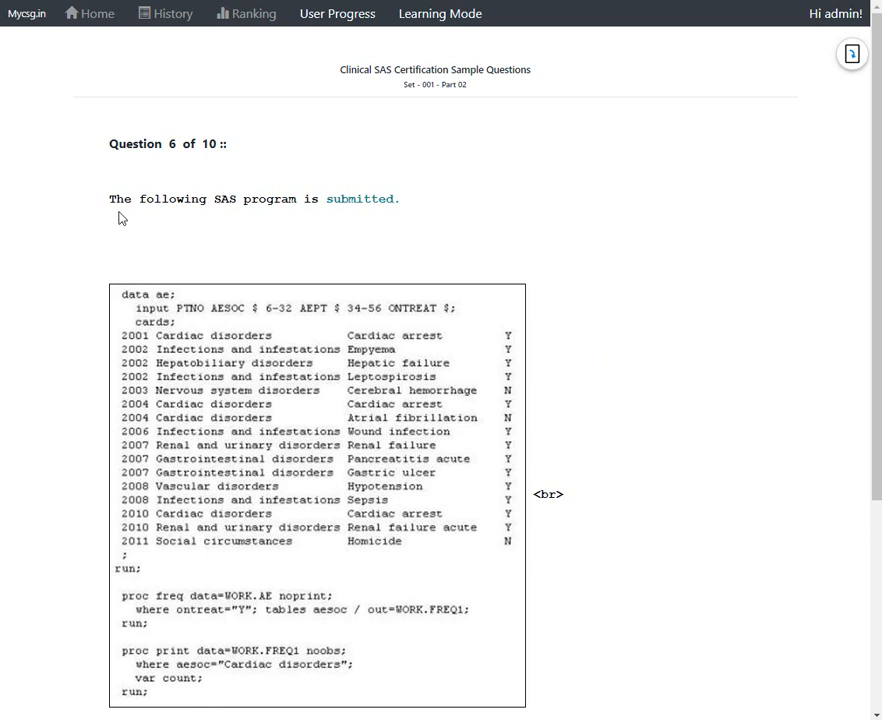
mouse_move(465, 216)
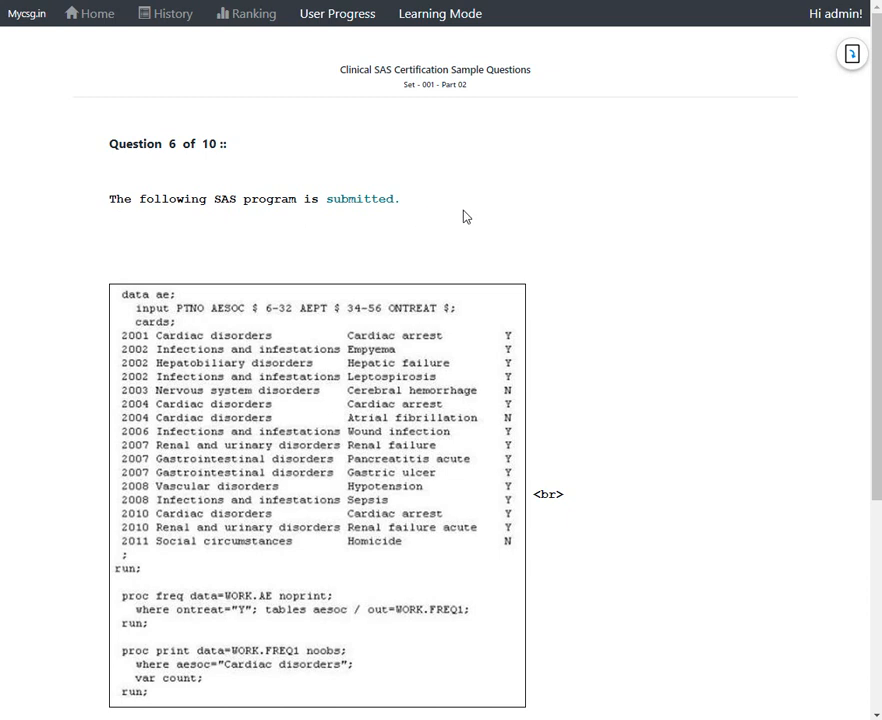
Bring the COUNT question's answer choices 1 and 2 into view, briefly highlighting the question text.
scroll(down, 3)
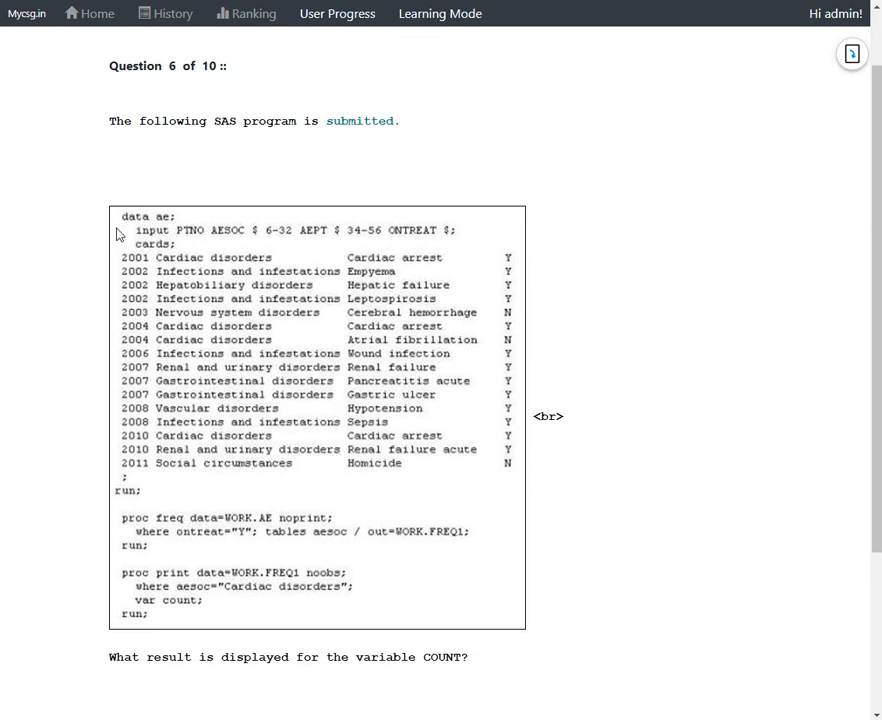
mouse_move(129, 251)
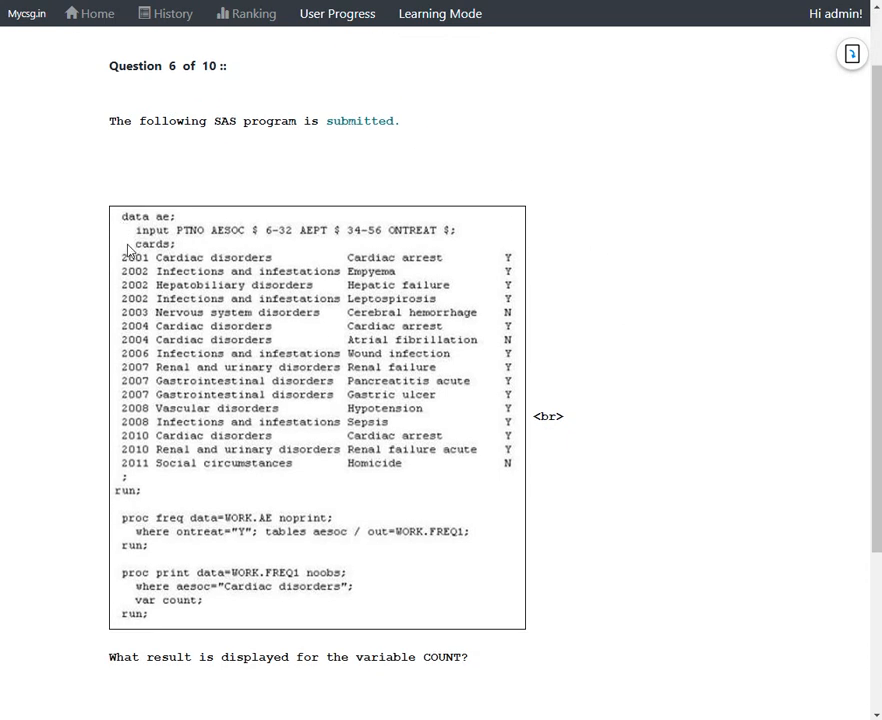
mouse_move(223, 435)
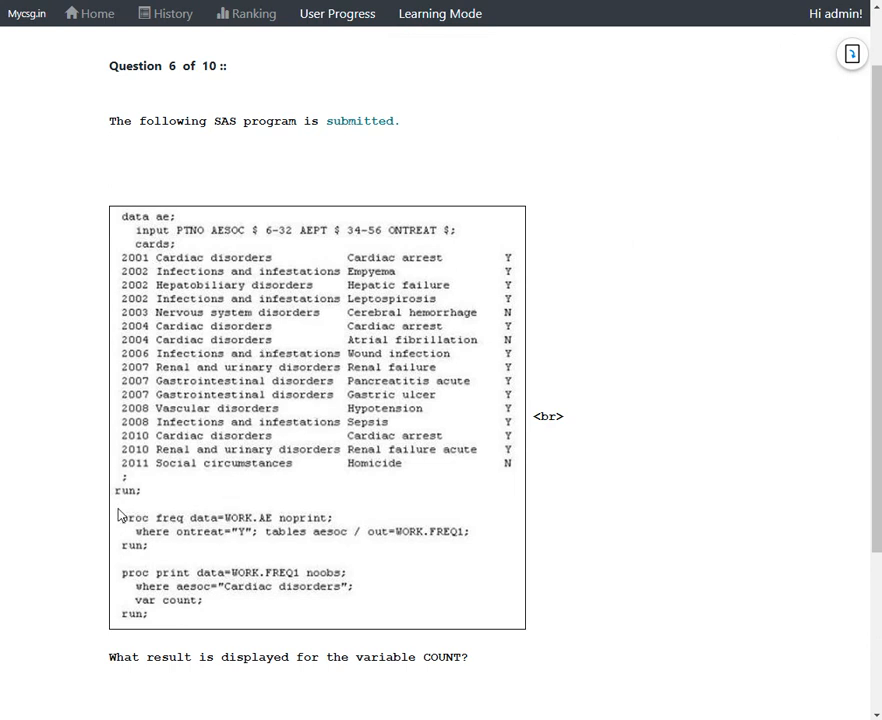
mouse_move(196, 544)
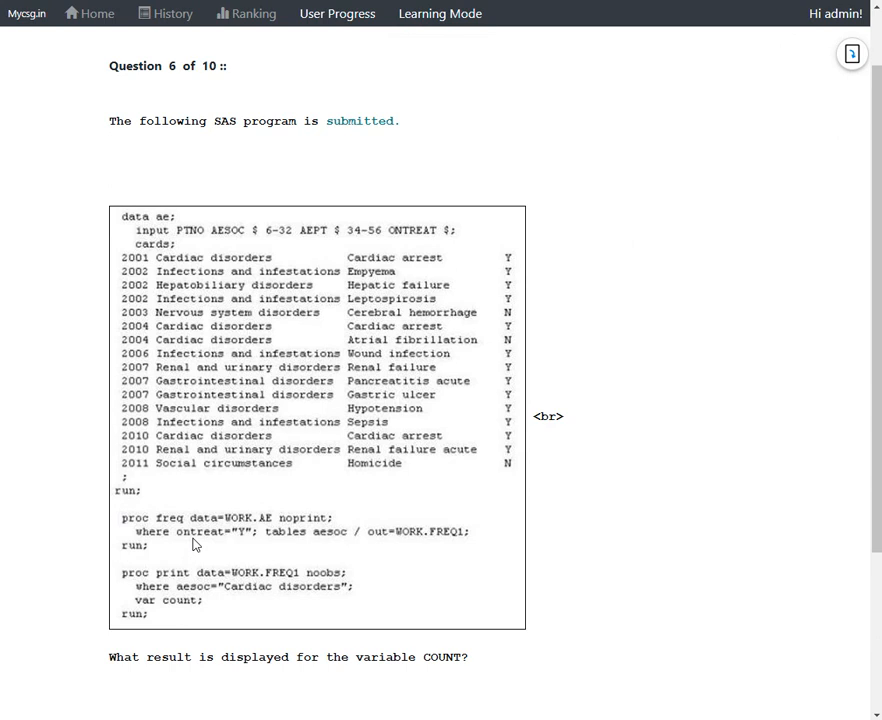
mouse_move(191, 549)
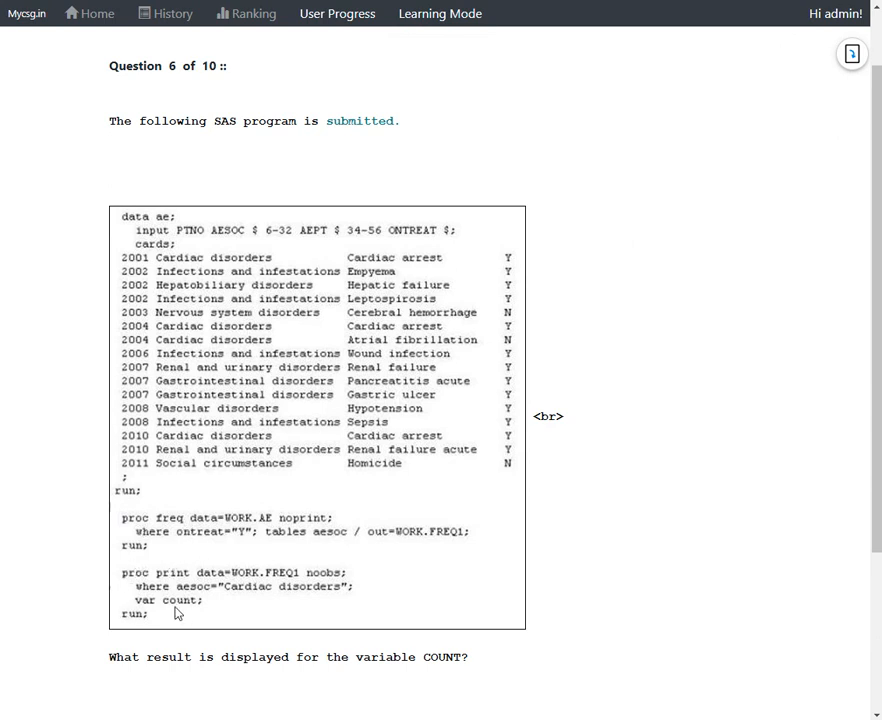
mouse_move(206, 611)
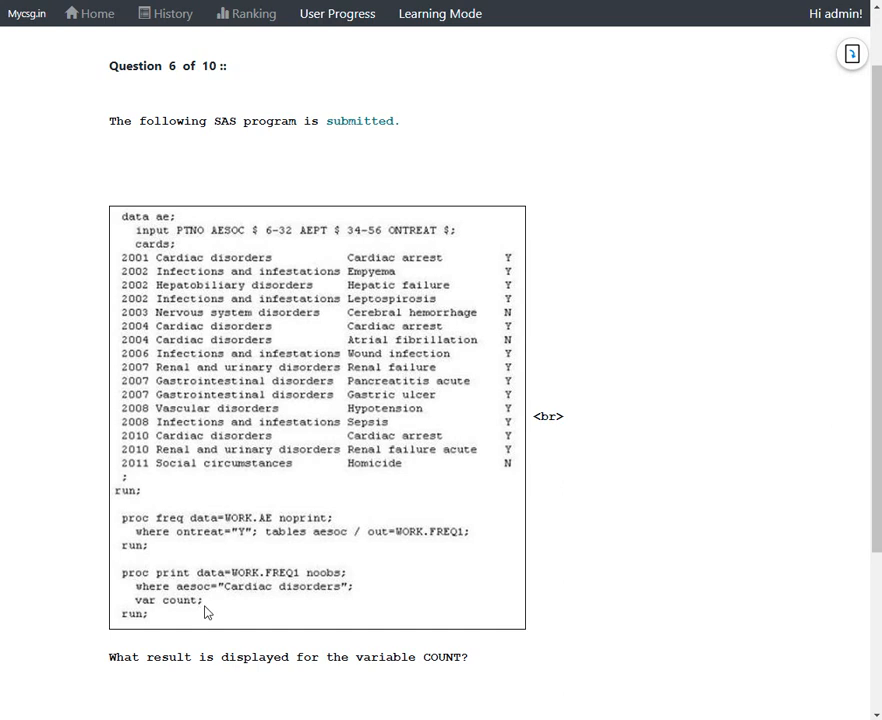
mouse_move(202, 398)
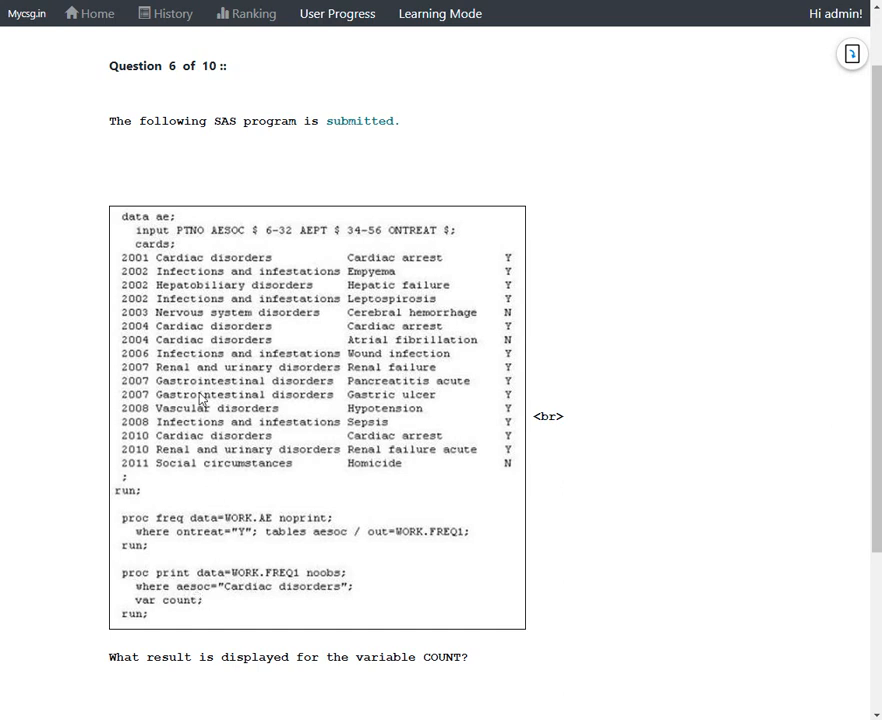
mouse_move(193, 238)
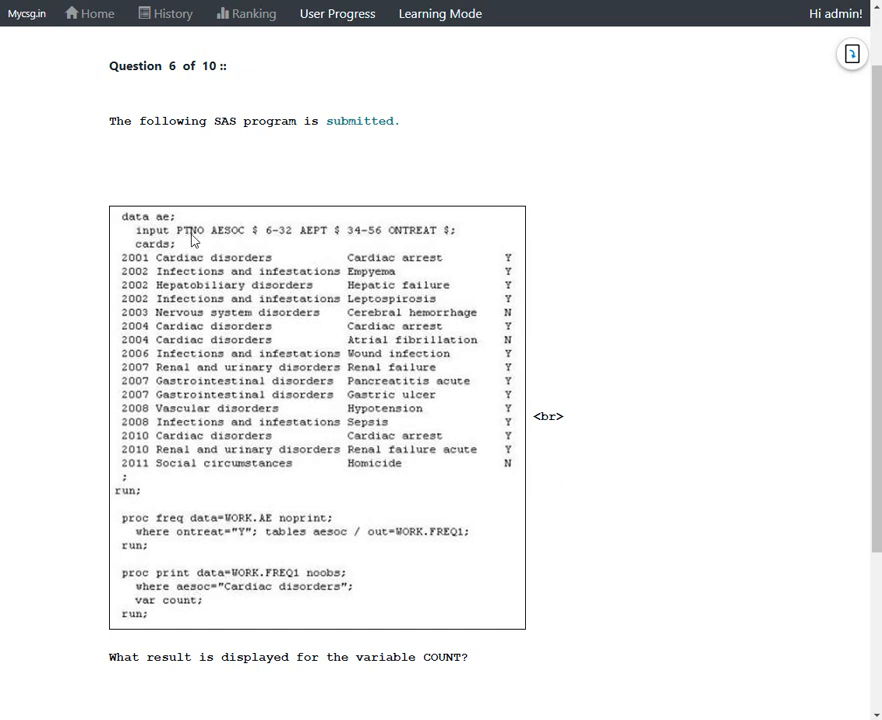
mouse_move(322, 237)
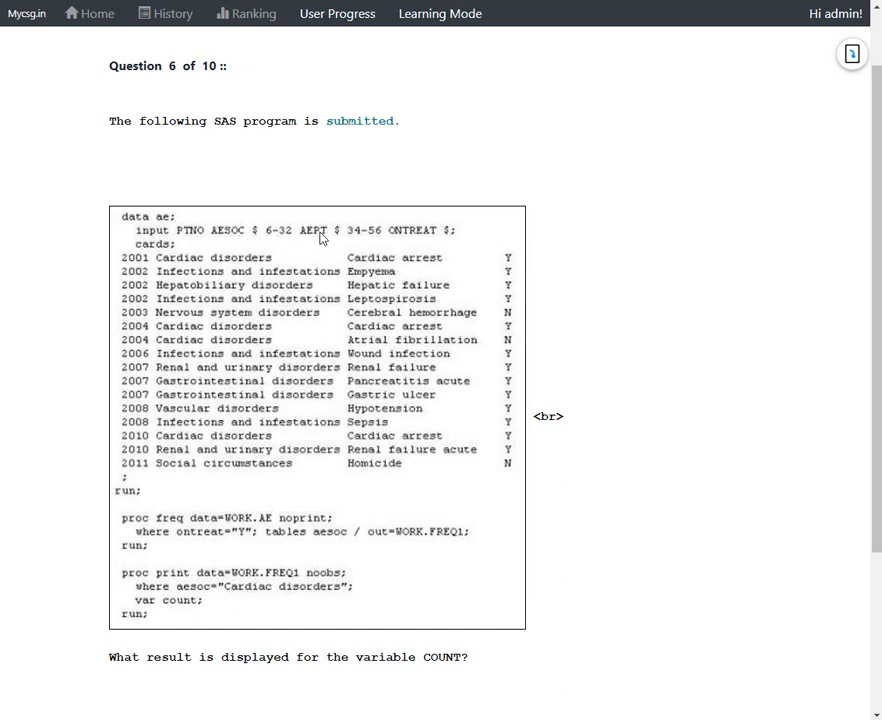
mouse_move(436, 238)
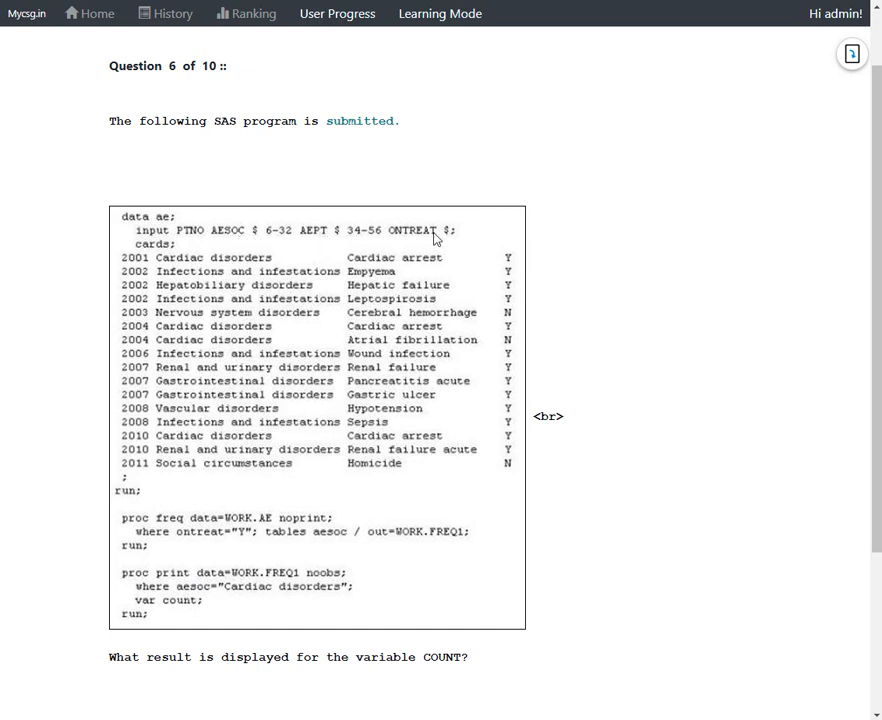
mouse_move(195, 272)
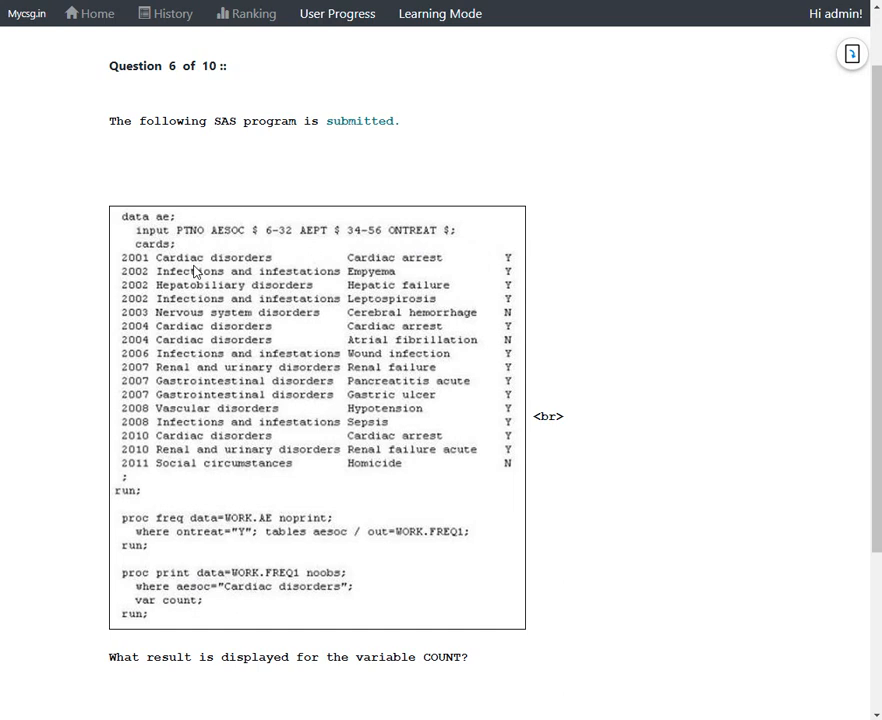
mouse_move(157, 511)
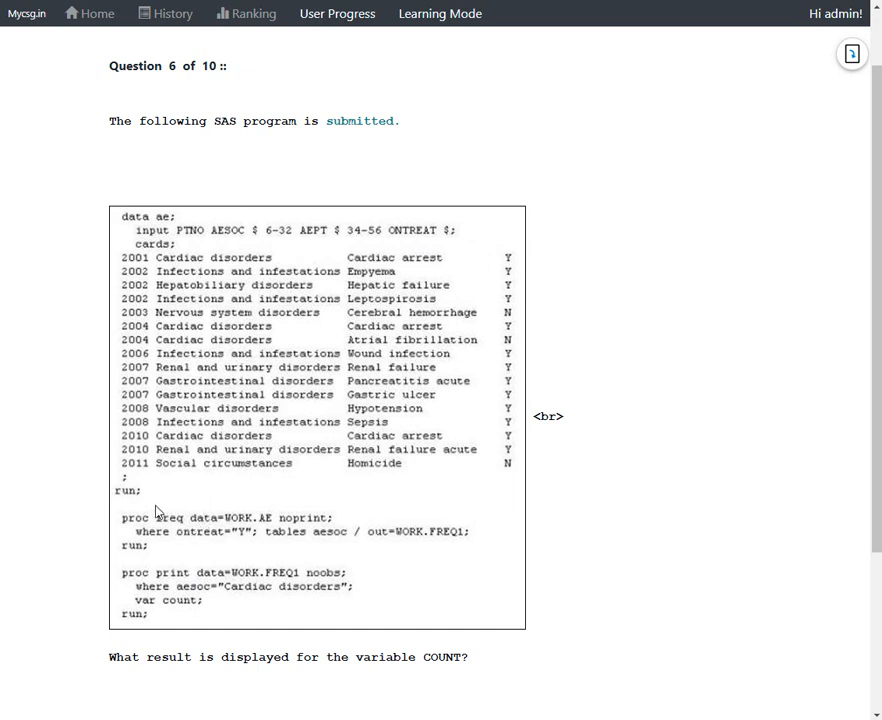
mouse_move(396, 553)
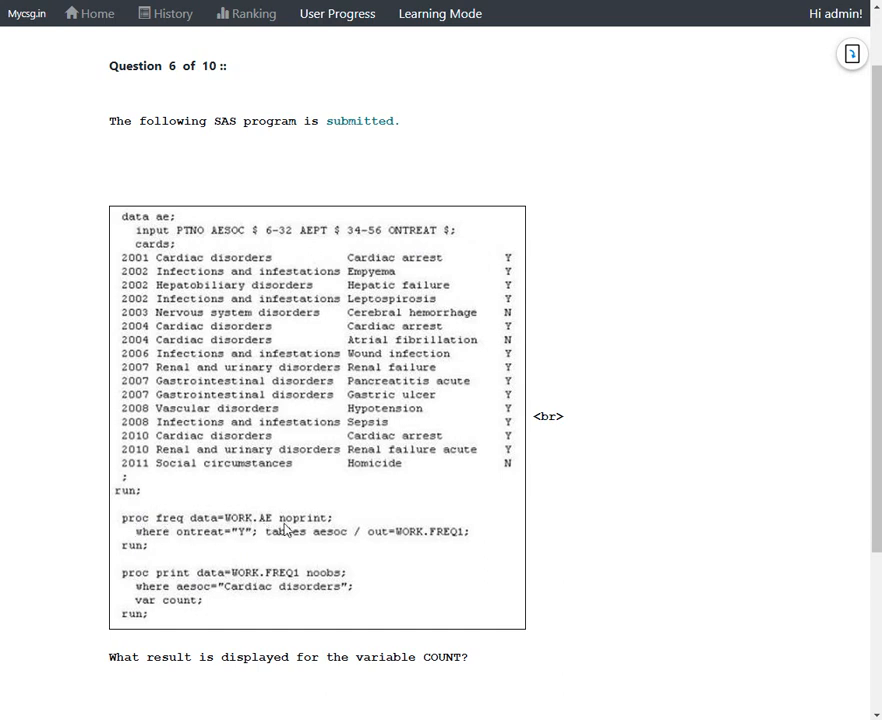
mouse_move(176, 545)
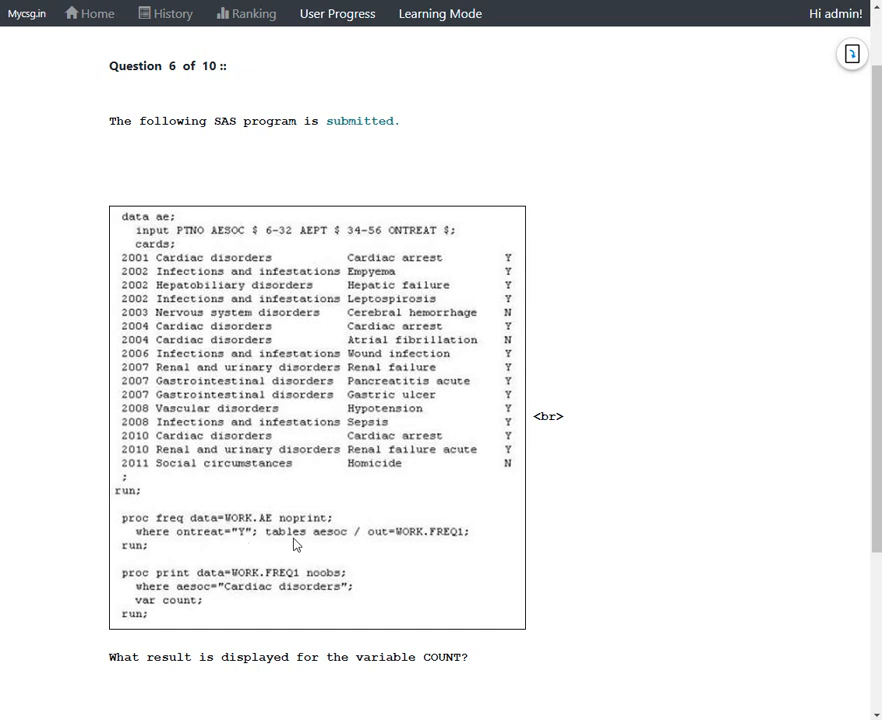
mouse_move(437, 547)
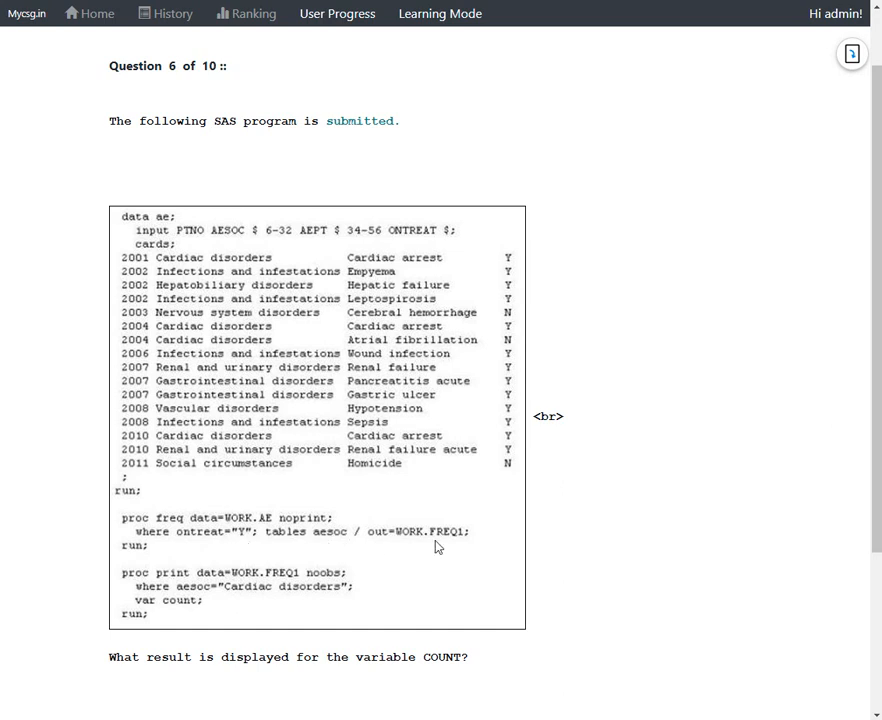
mouse_move(310, 527)
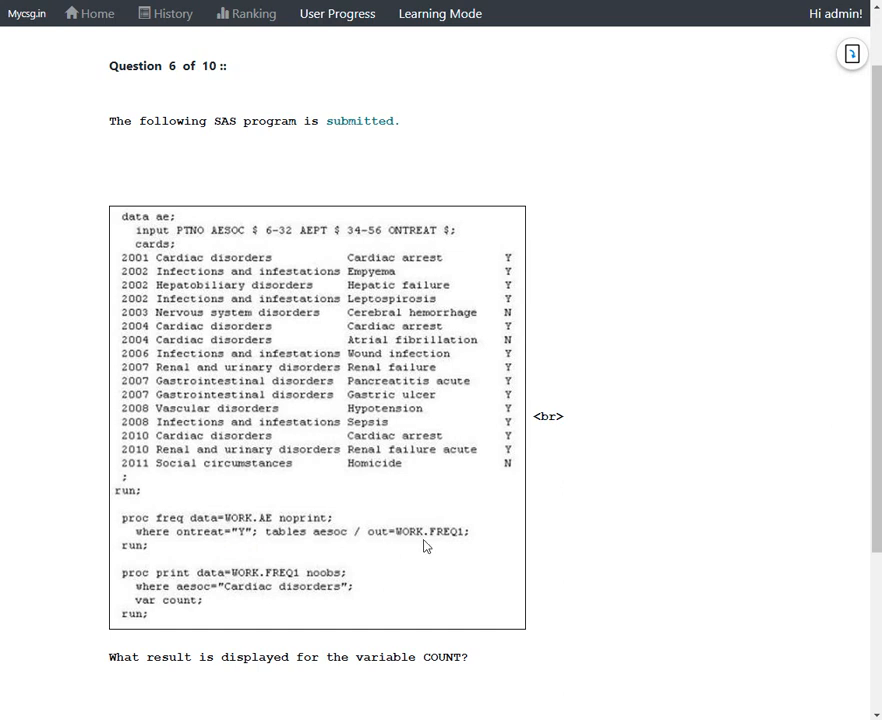
mouse_move(419, 545)
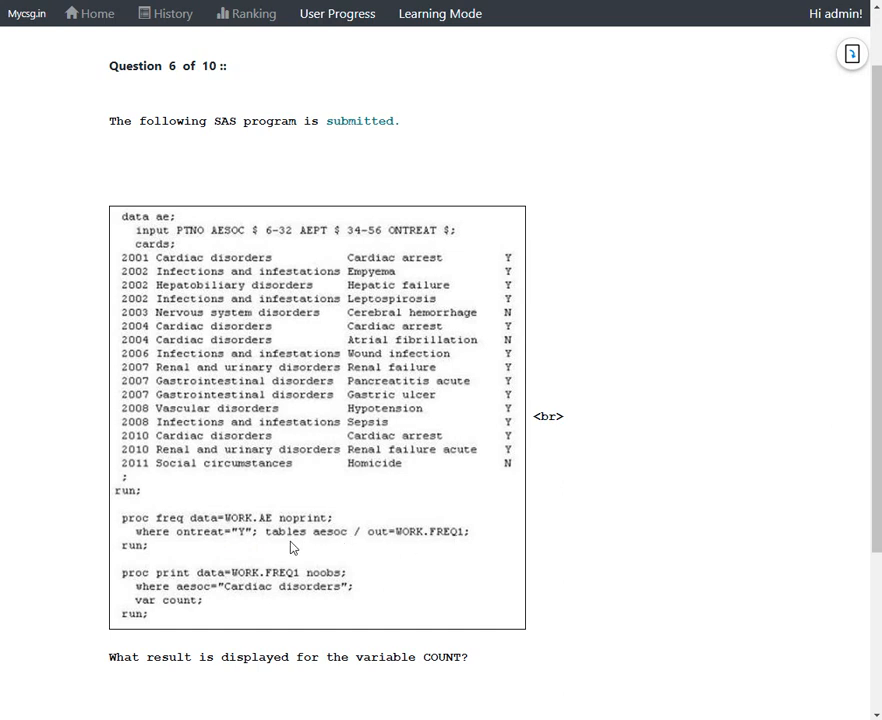
mouse_move(341, 546)
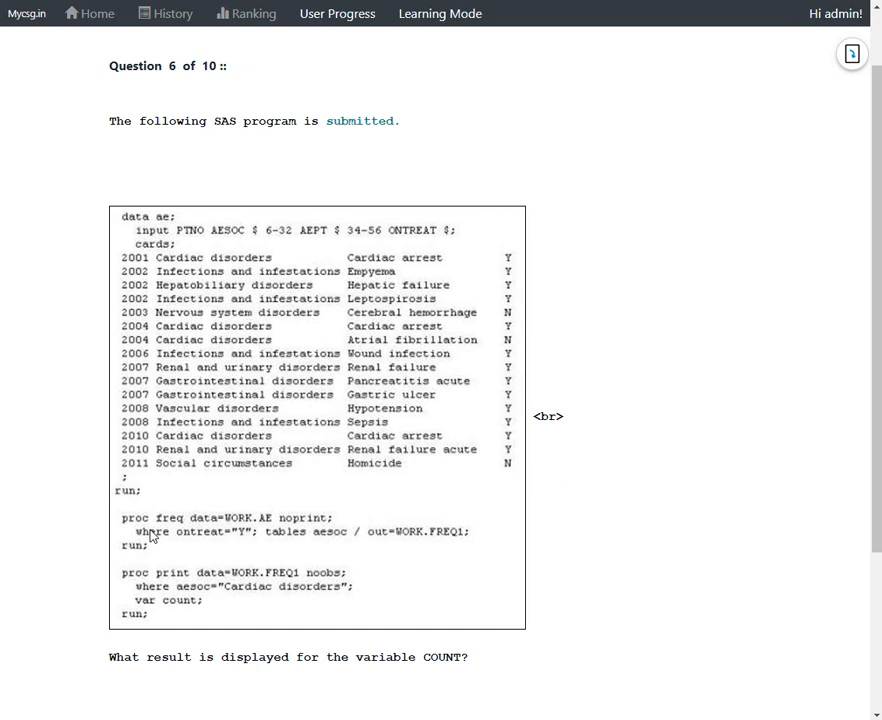
mouse_move(241, 540)
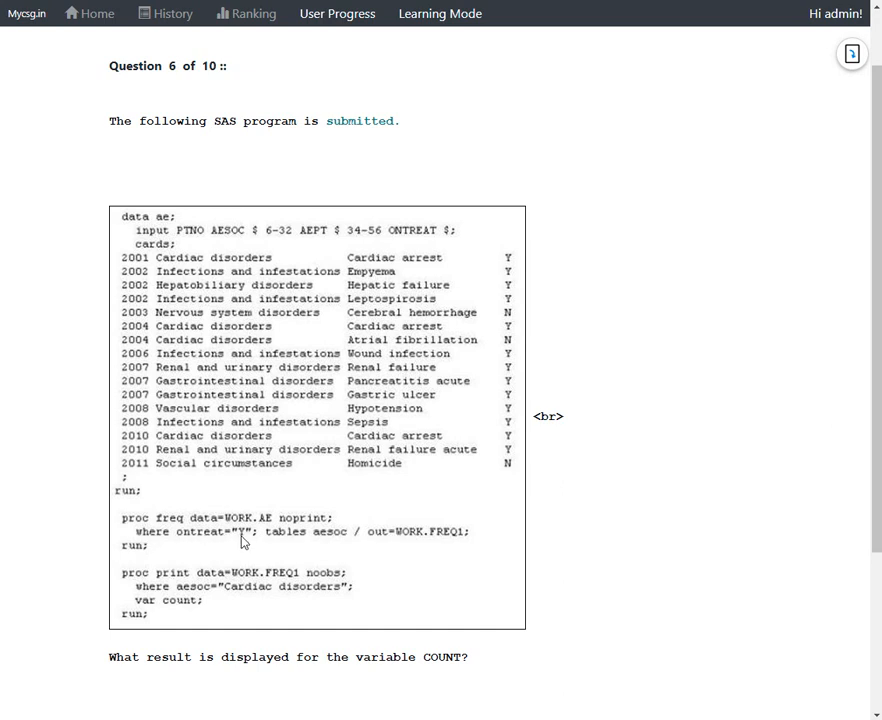
mouse_move(229, 541)
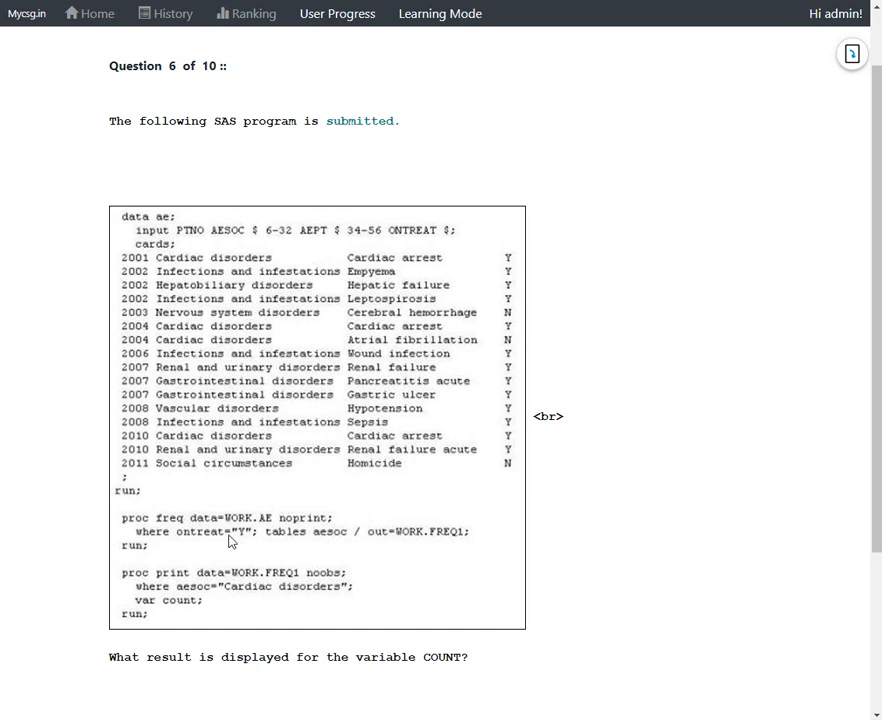
mouse_move(191, 543)
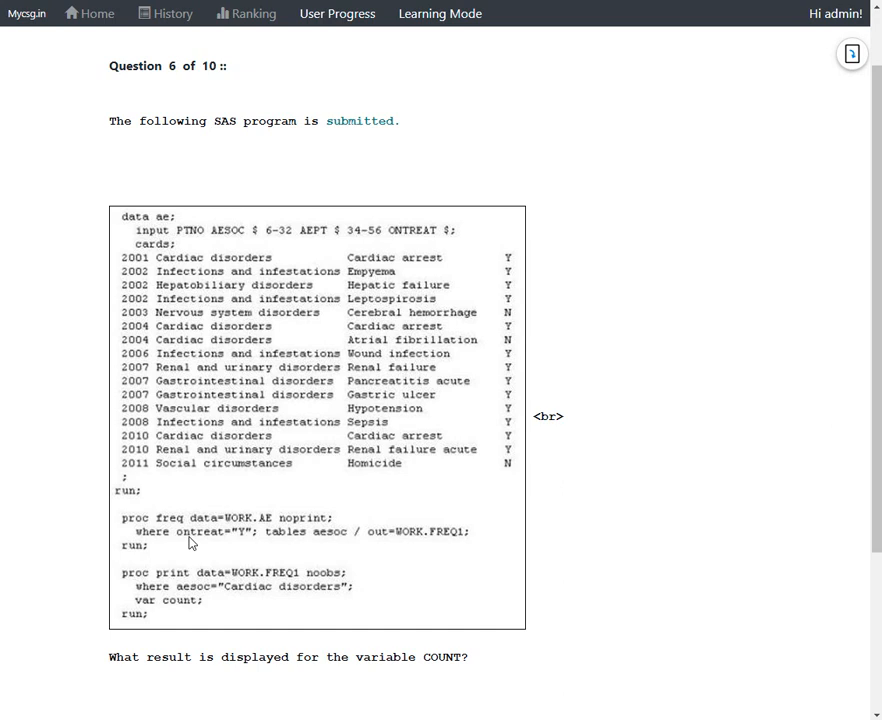
mouse_move(311, 548)
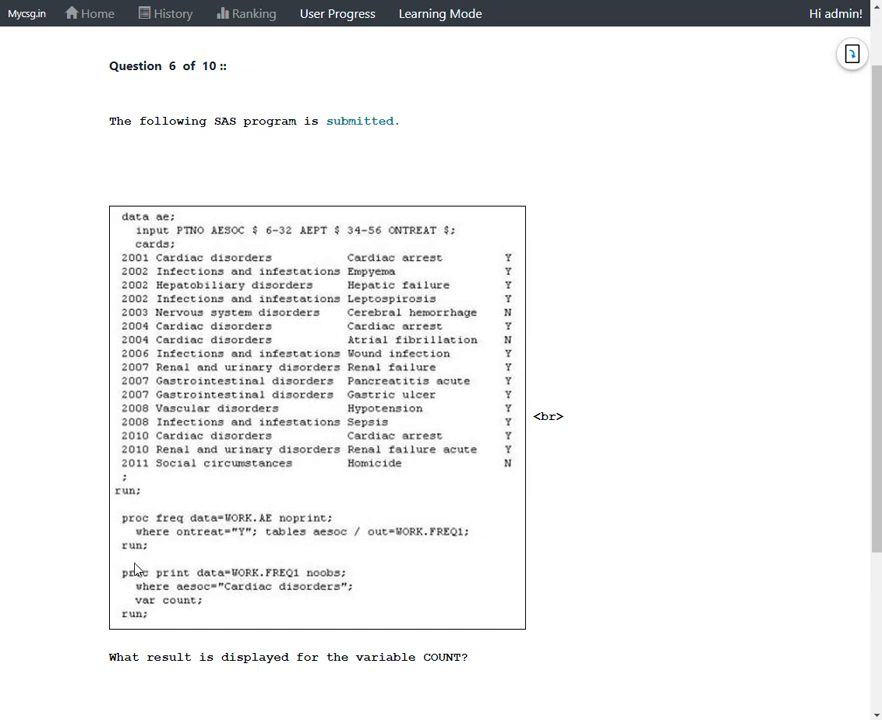
mouse_move(257, 587)
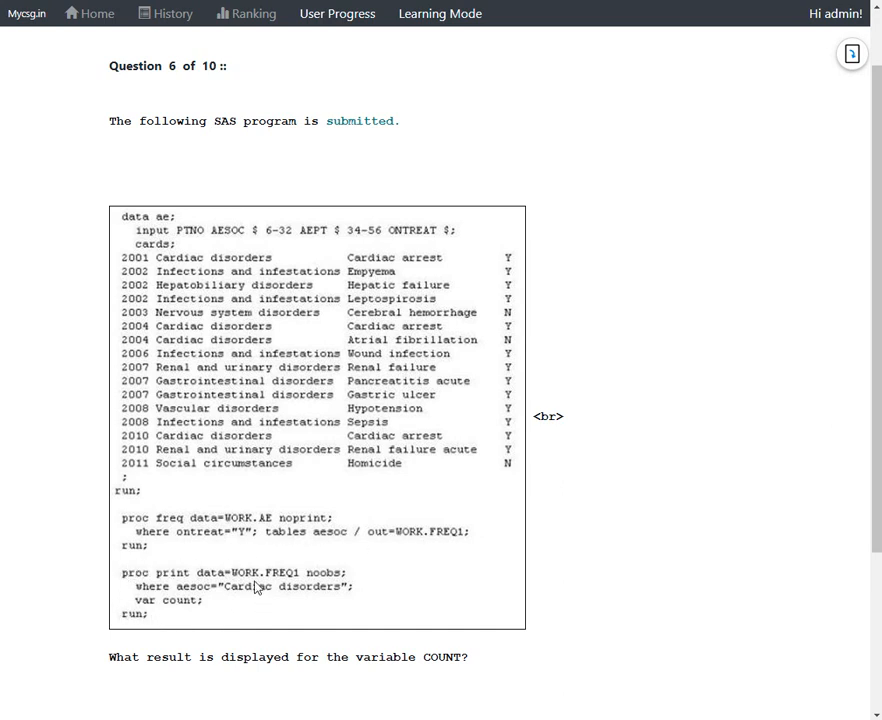
mouse_move(205, 609)
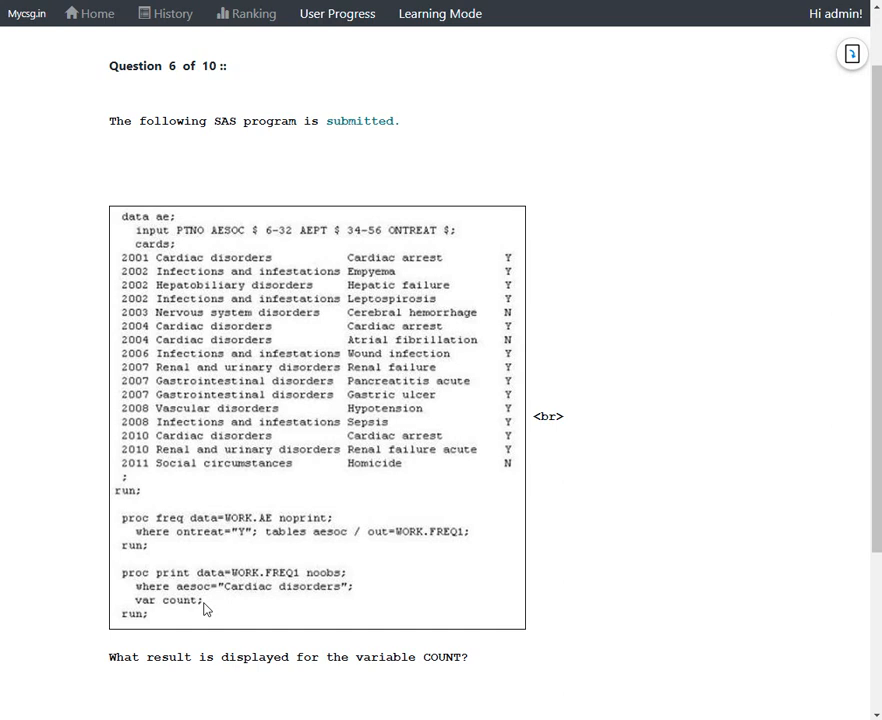
mouse_move(176, 582)
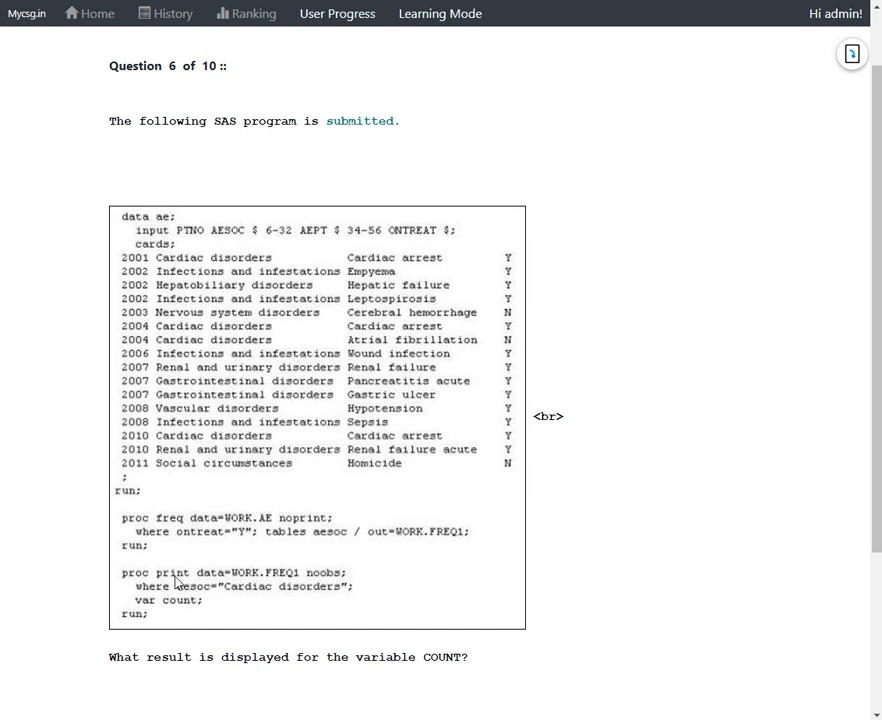
mouse_move(332, 583)
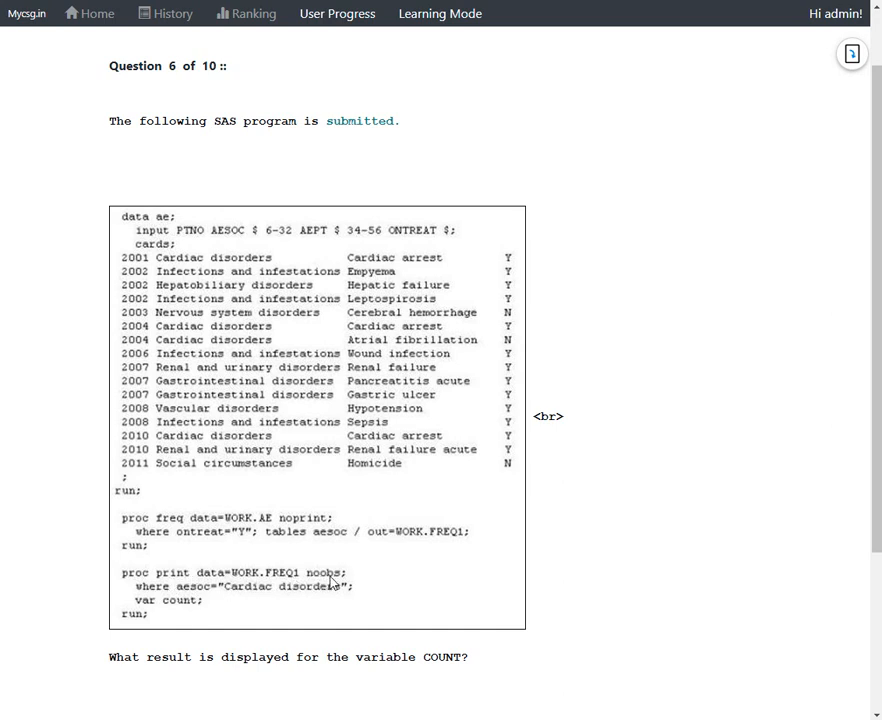
mouse_move(237, 596)
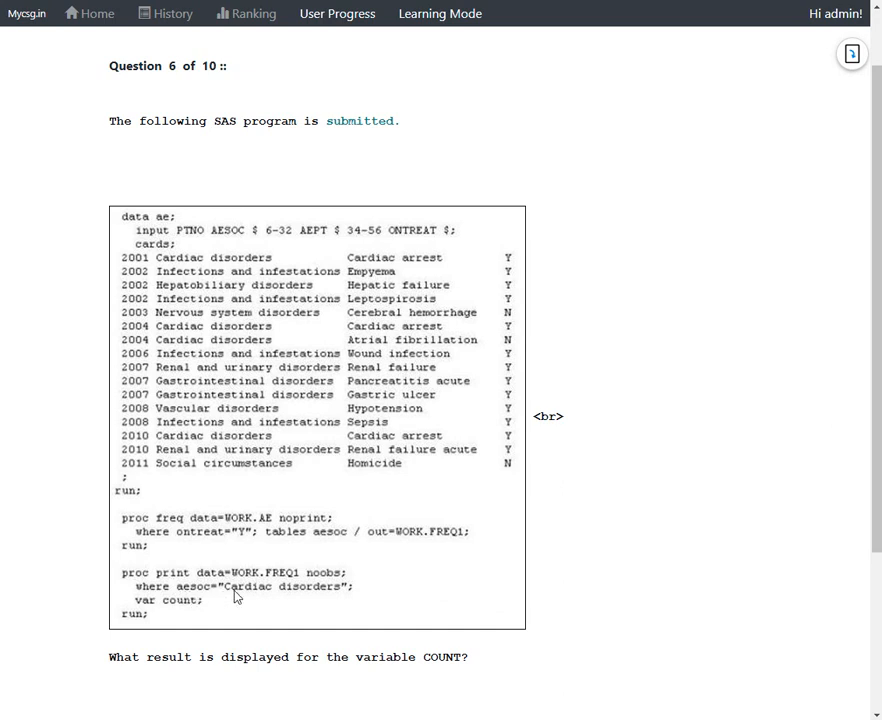
mouse_move(152, 610)
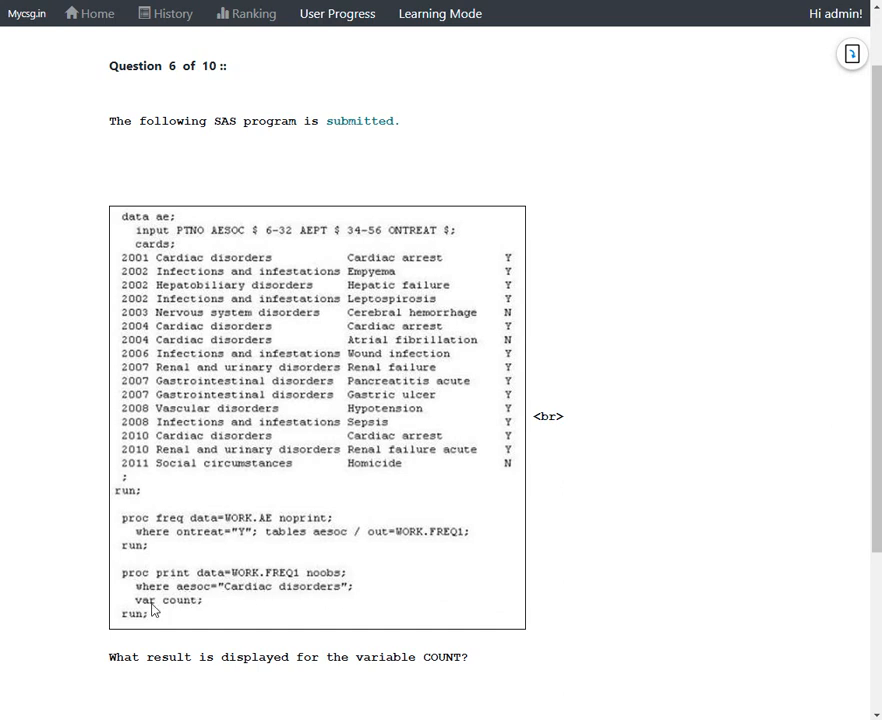
mouse_move(259, 611)
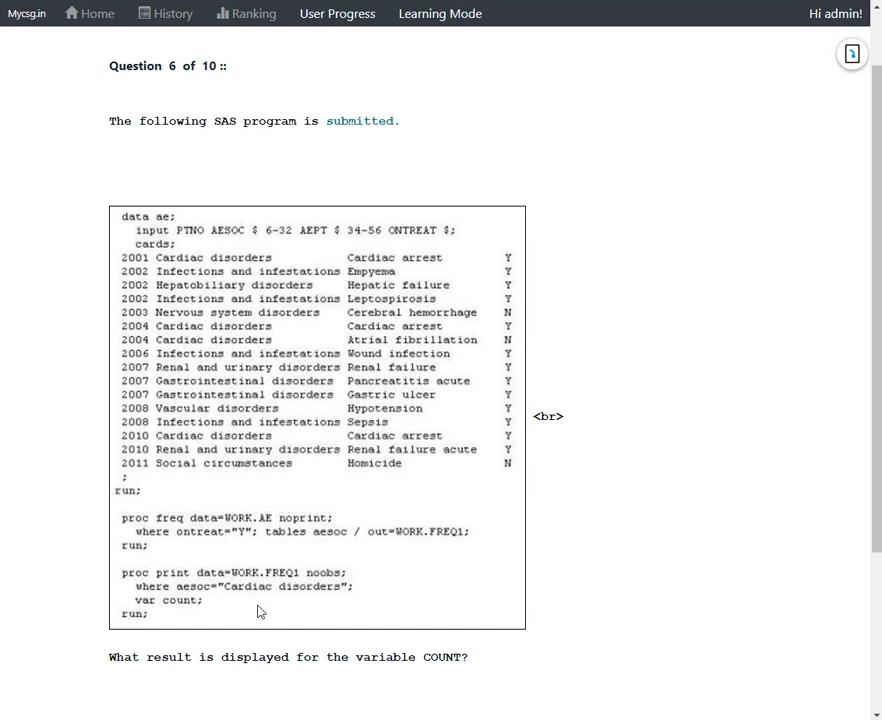
mouse_move(382, 549)
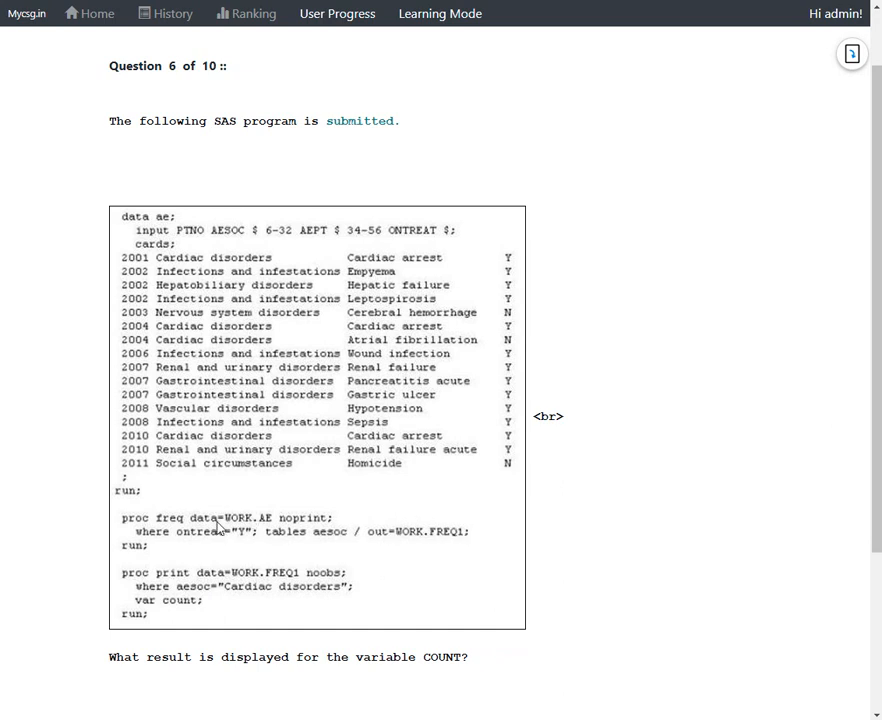
mouse_move(175, 595)
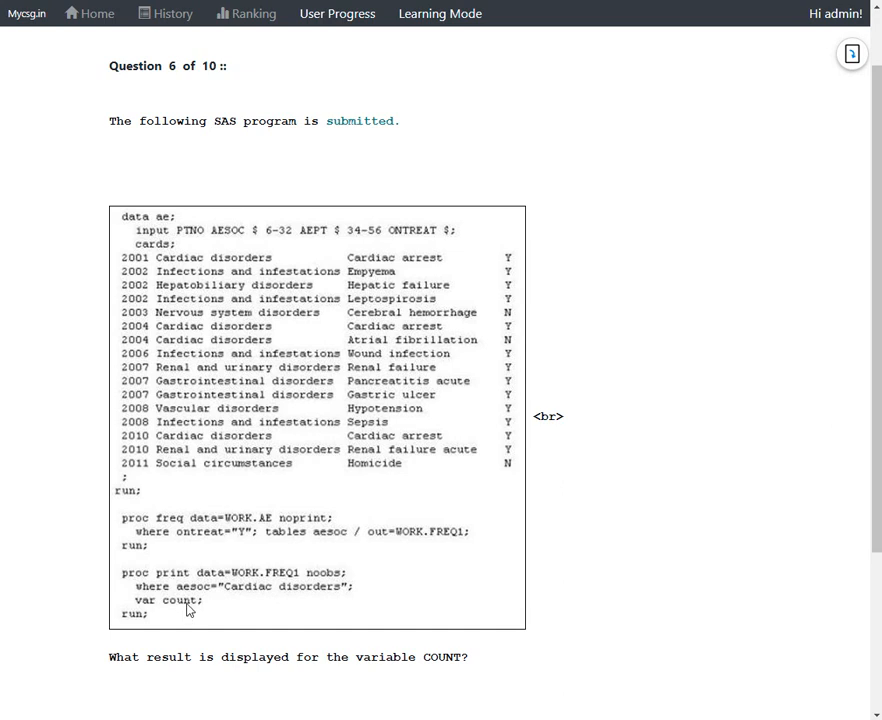
scroll(down, 3)
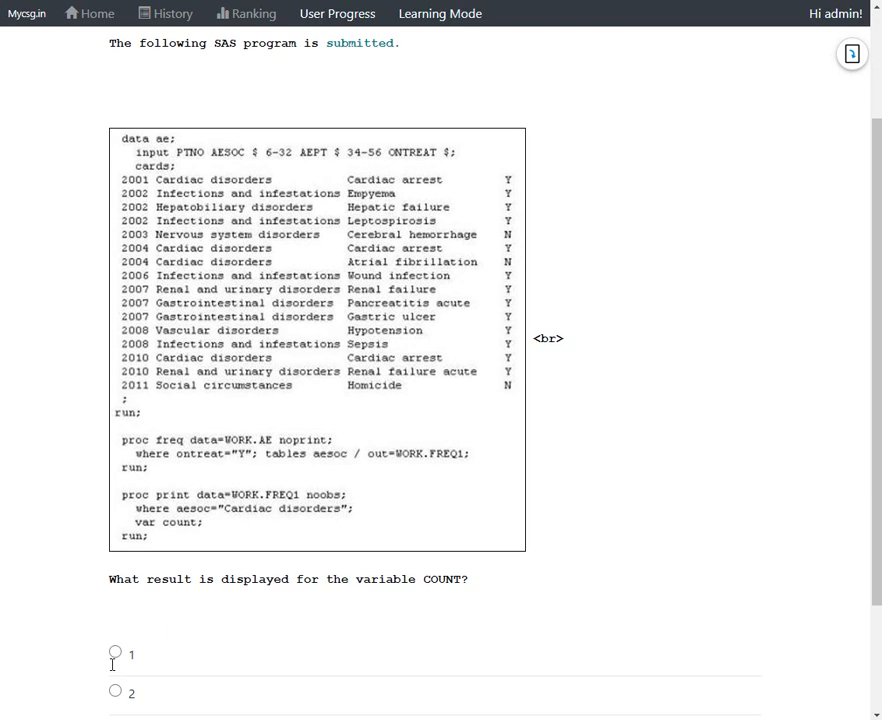
triple_click(287, 579)
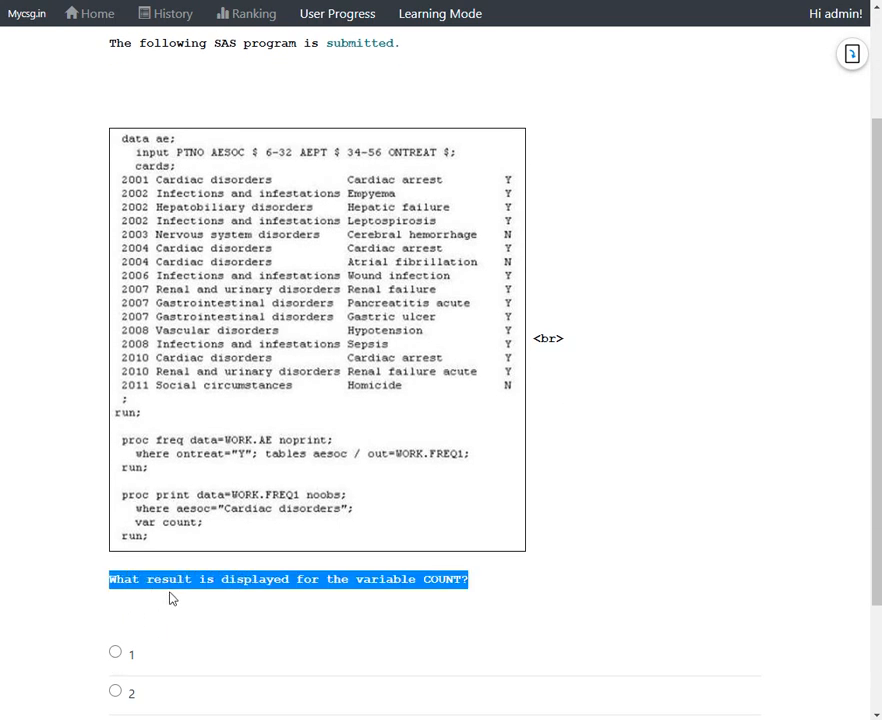
click(479, 595)
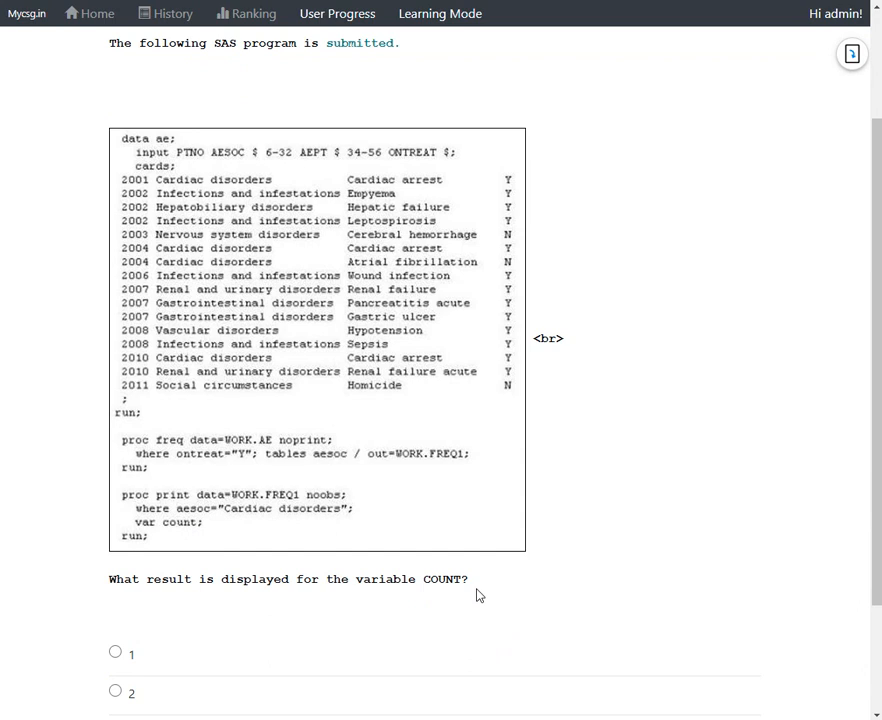
mouse_move(309, 481)
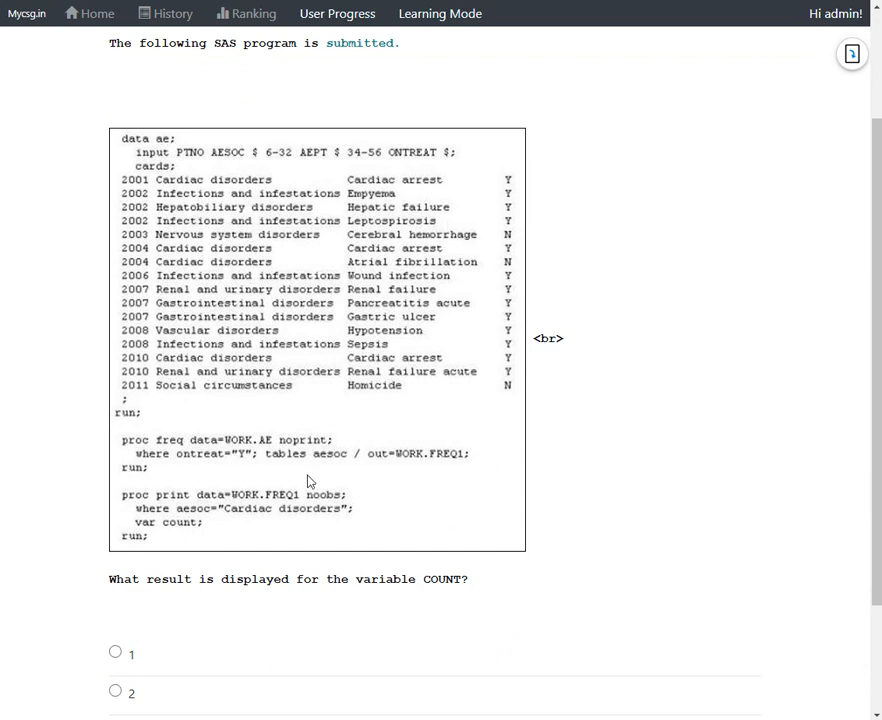
mouse_move(340, 565)
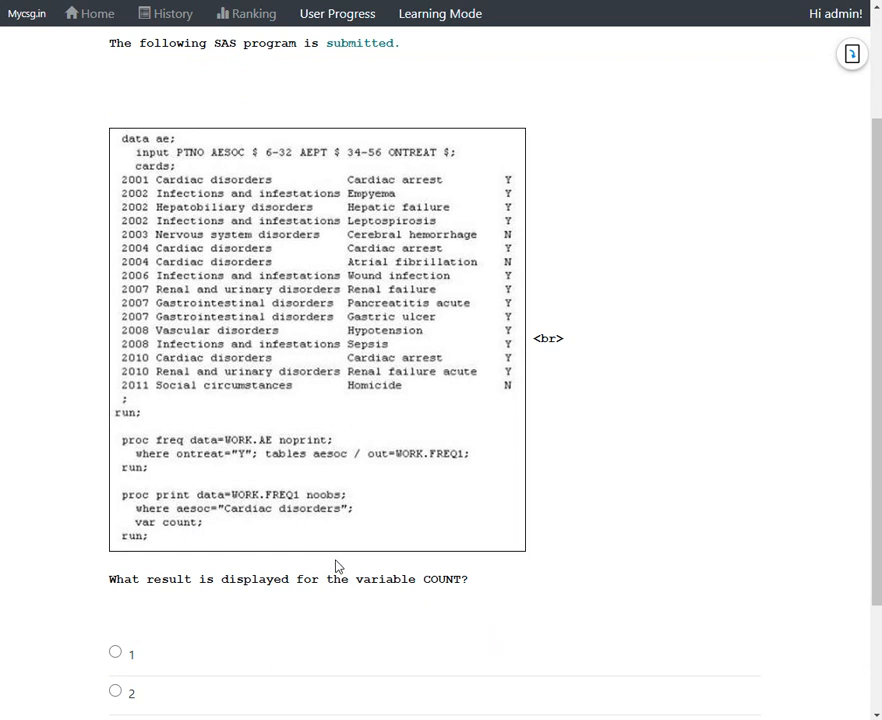
mouse_move(305, 549)
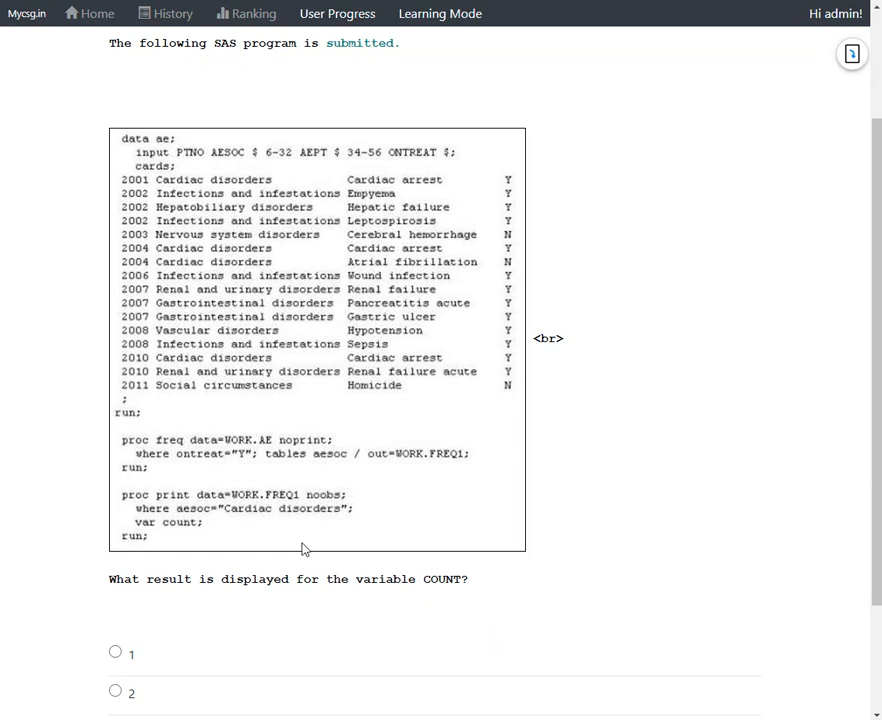
mouse_move(271, 541)
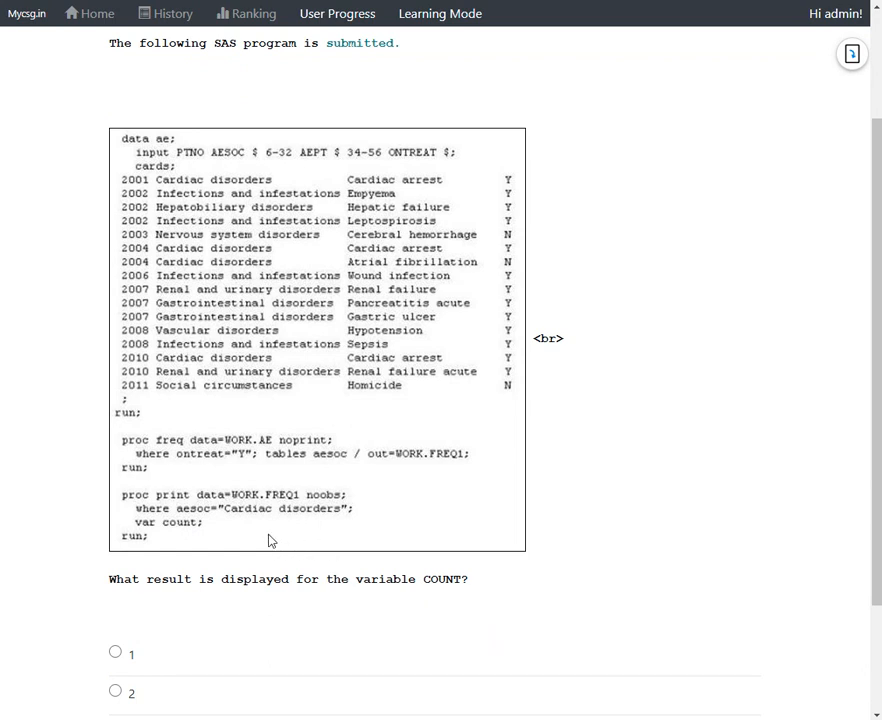
mouse_move(208, 538)
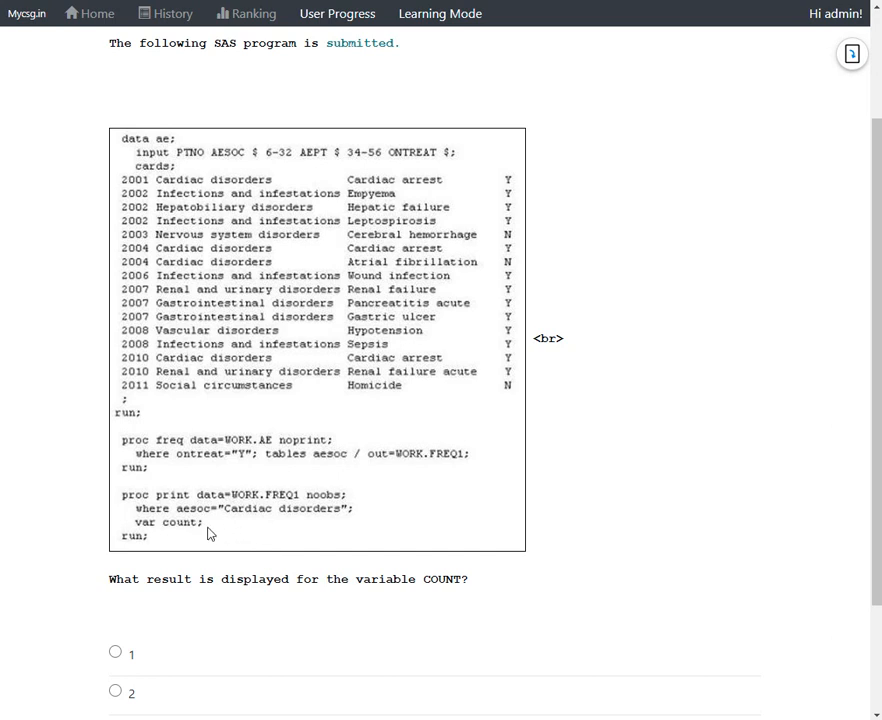
mouse_move(258, 467)
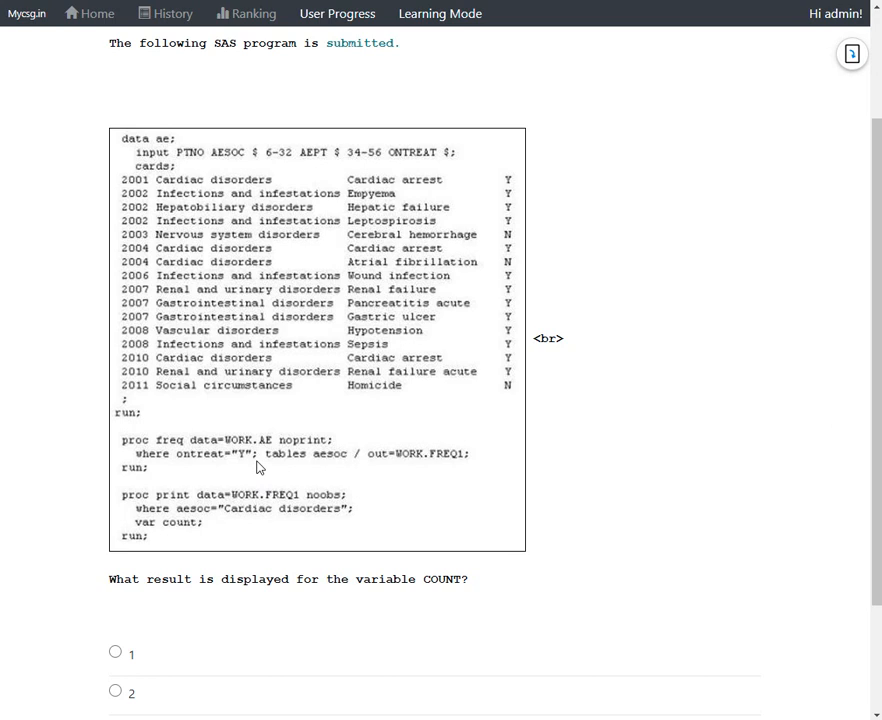
mouse_move(366, 277)
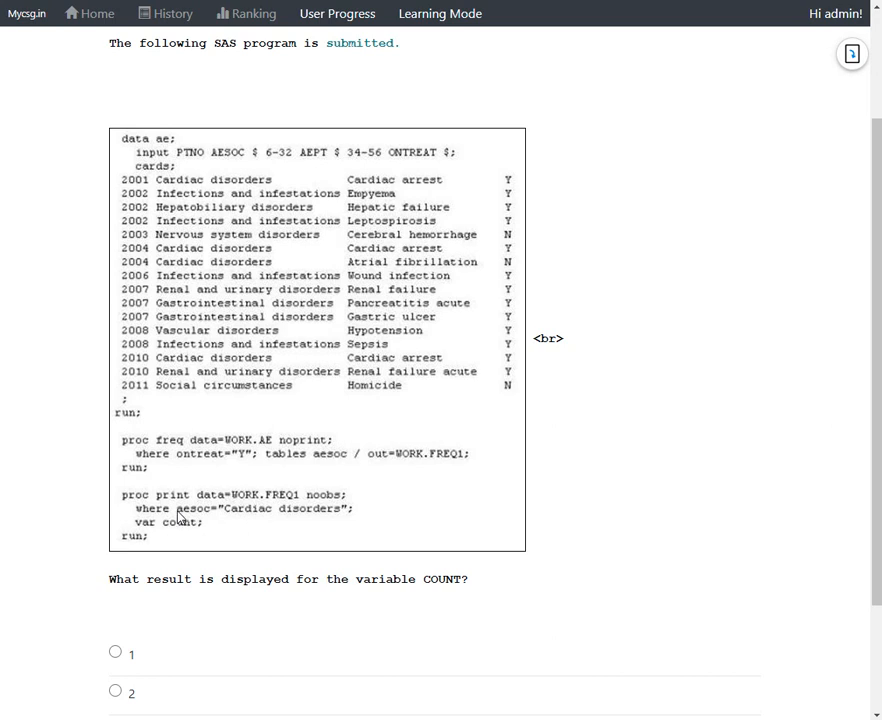
mouse_move(186, 536)
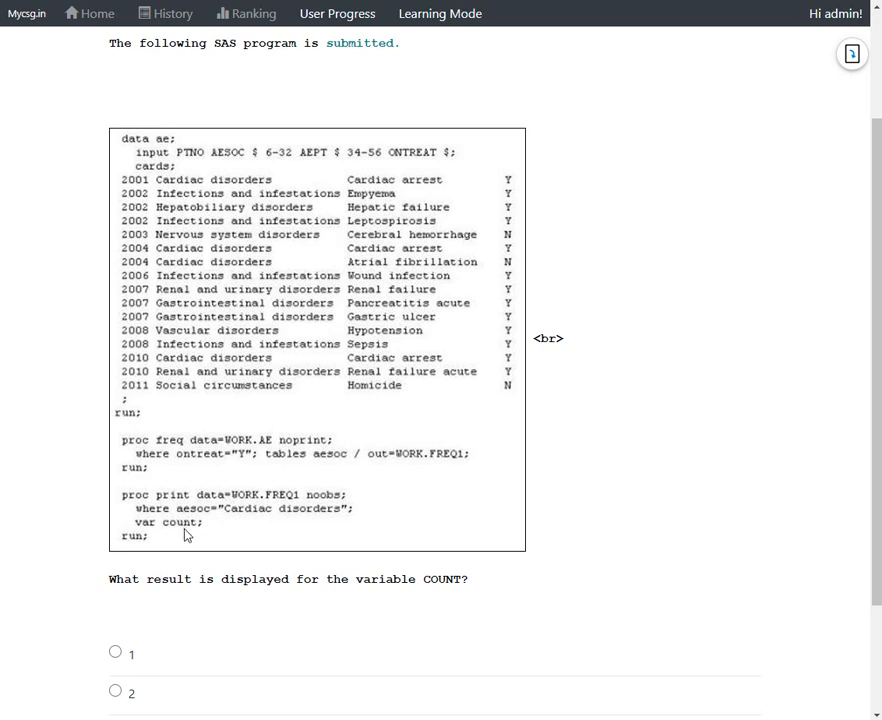
mouse_move(183, 519)
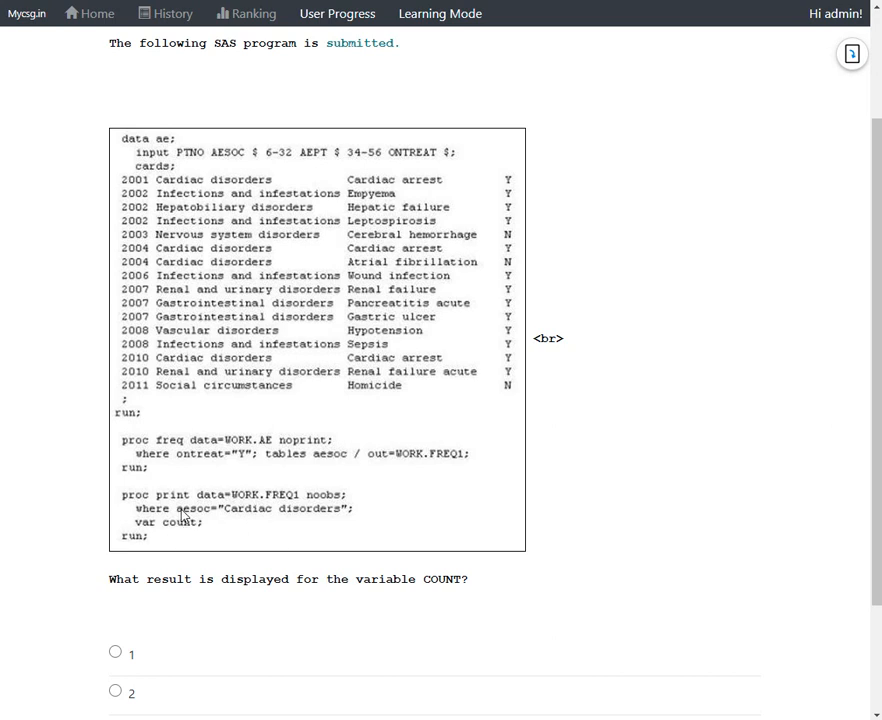
mouse_move(225, 515)
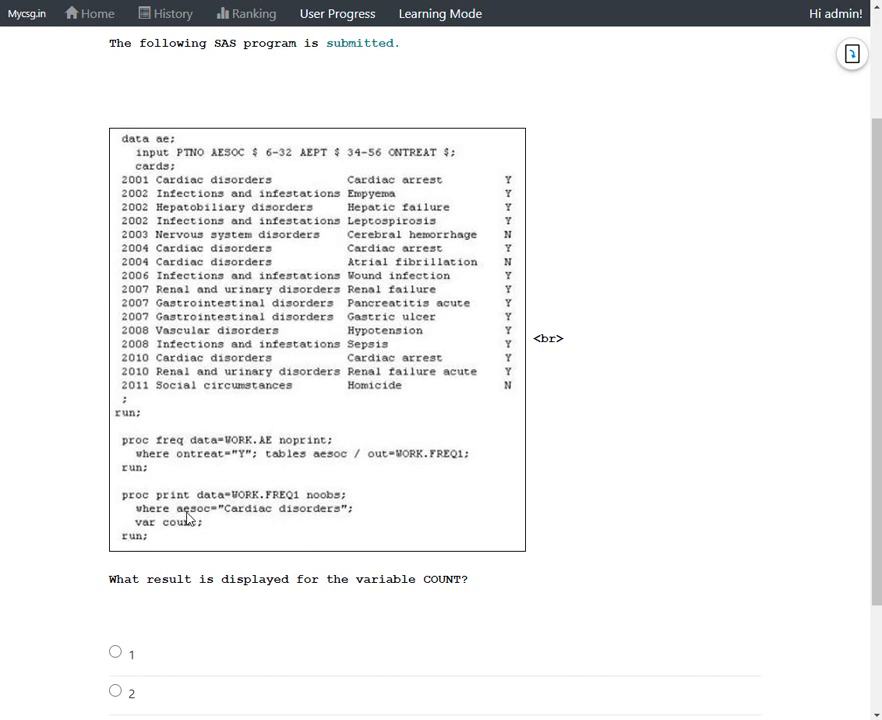
mouse_move(288, 491)
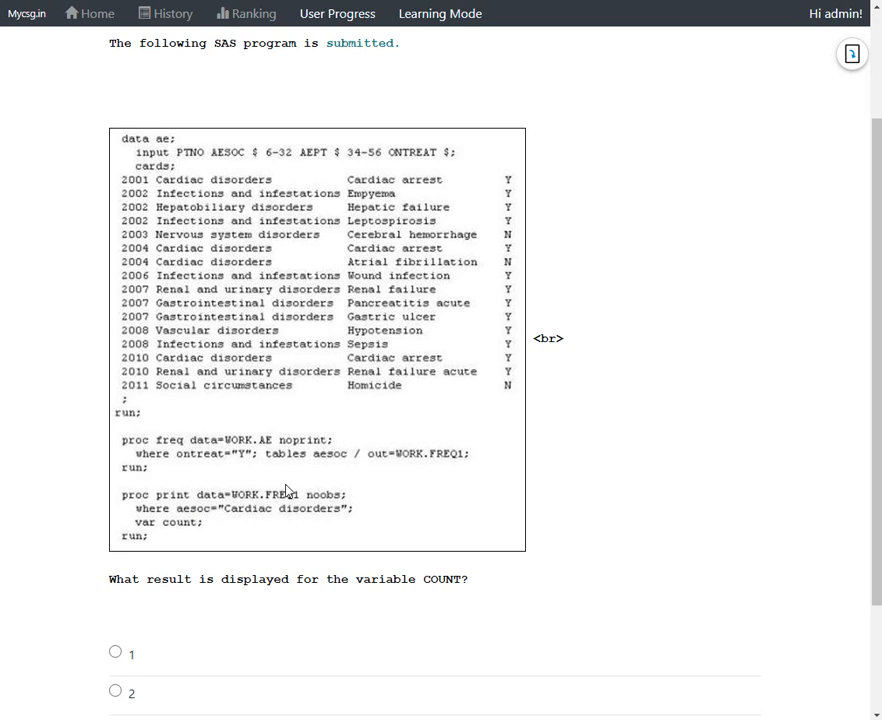
mouse_move(198, 519)
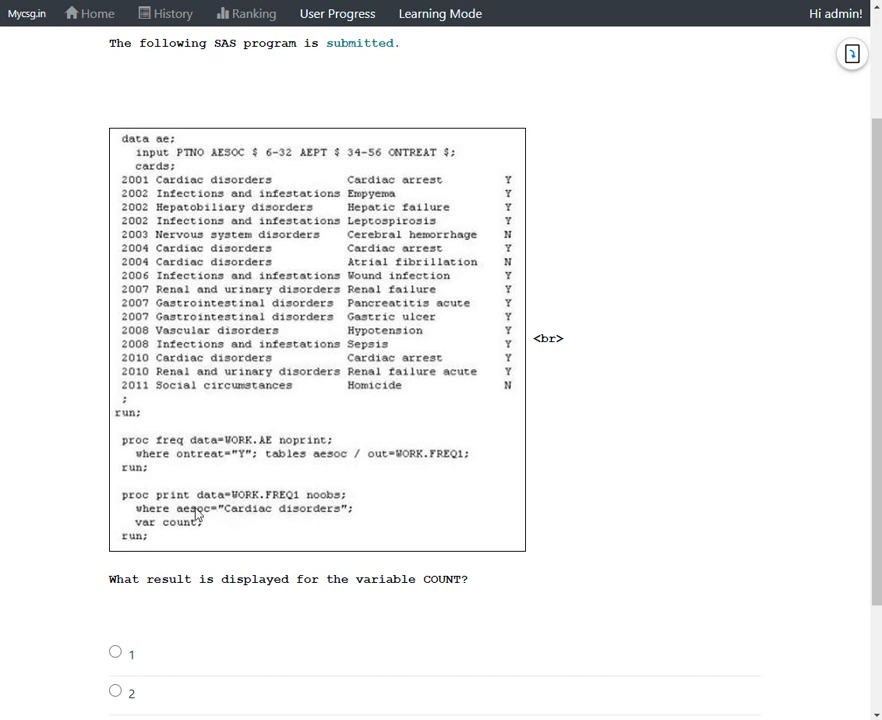
mouse_move(252, 457)
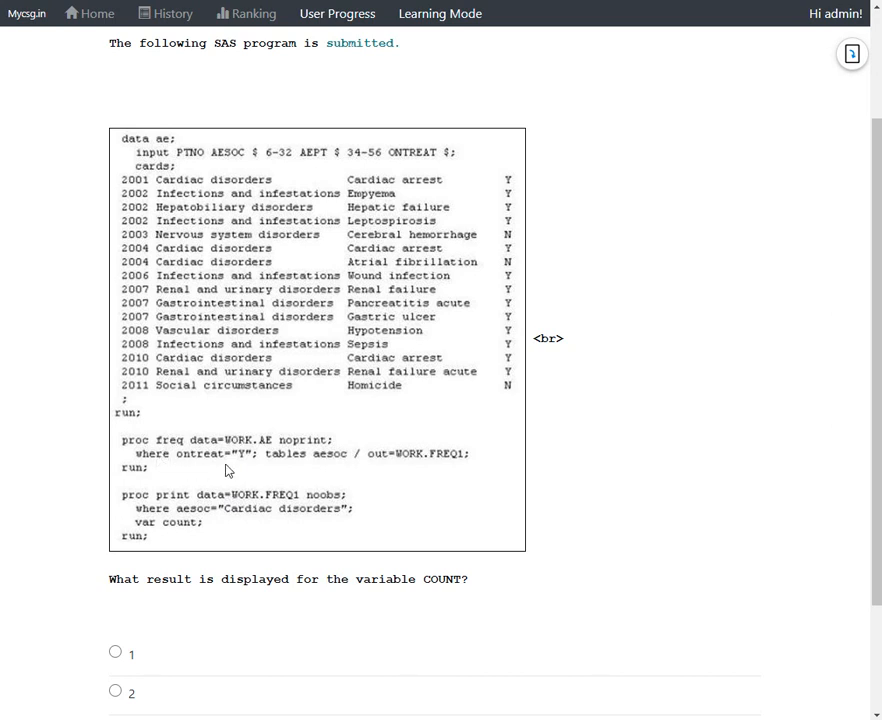
mouse_move(343, 467)
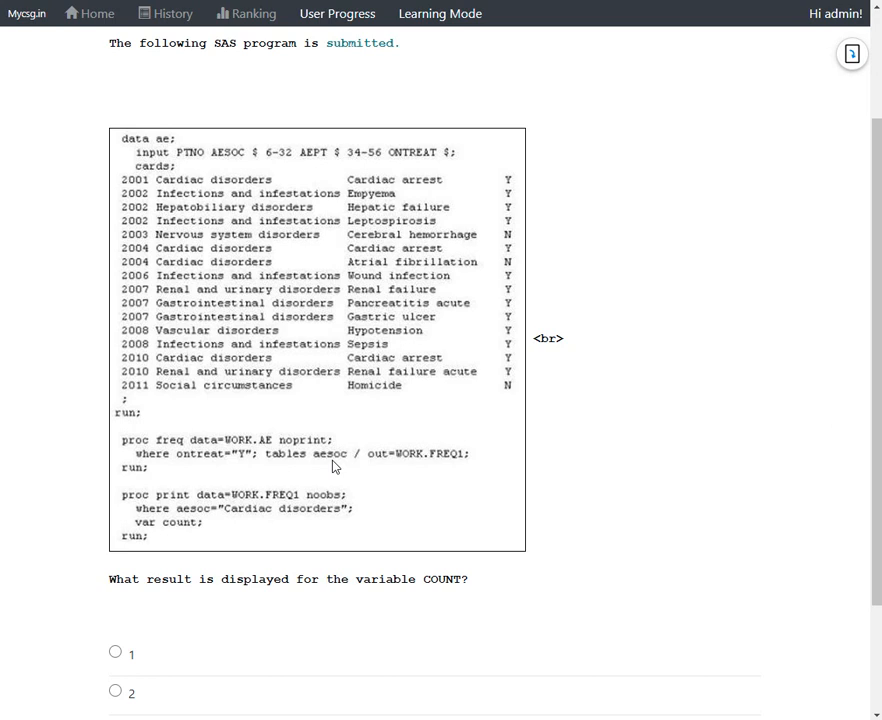
mouse_move(334, 474)
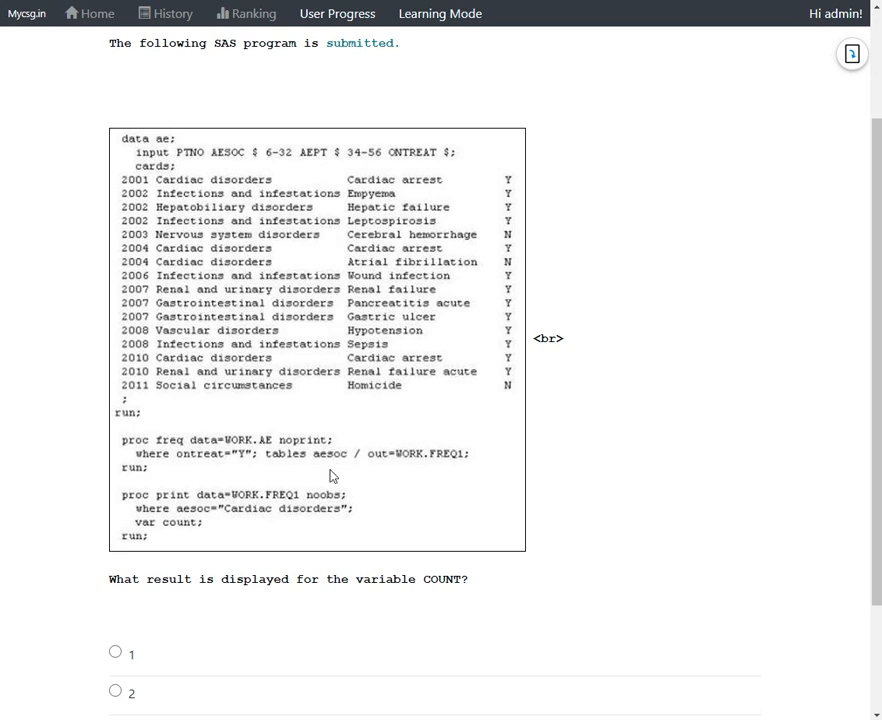
mouse_move(339, 467)
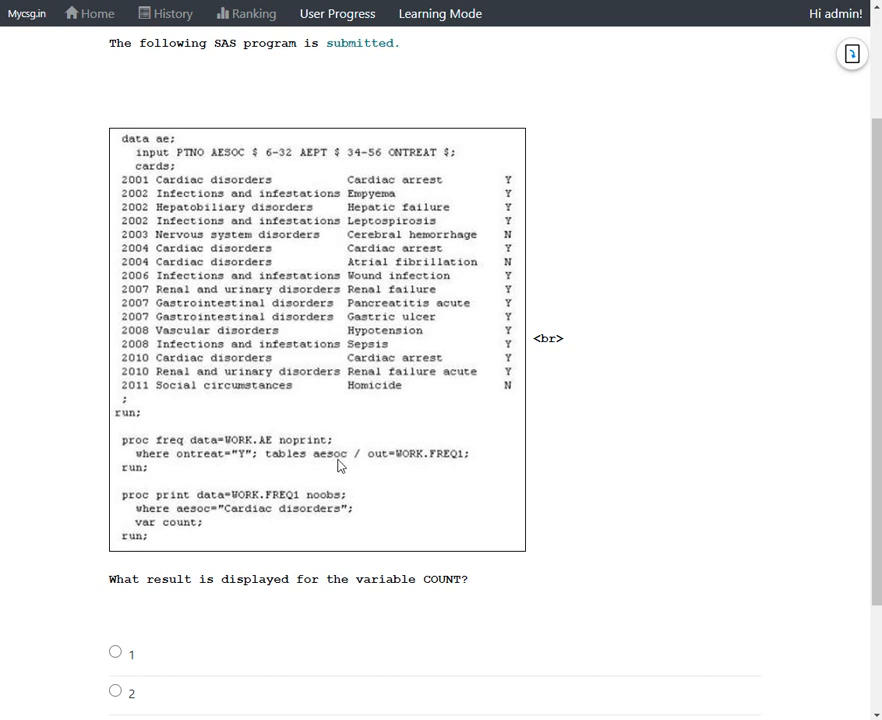
mouse_move(443, 463)
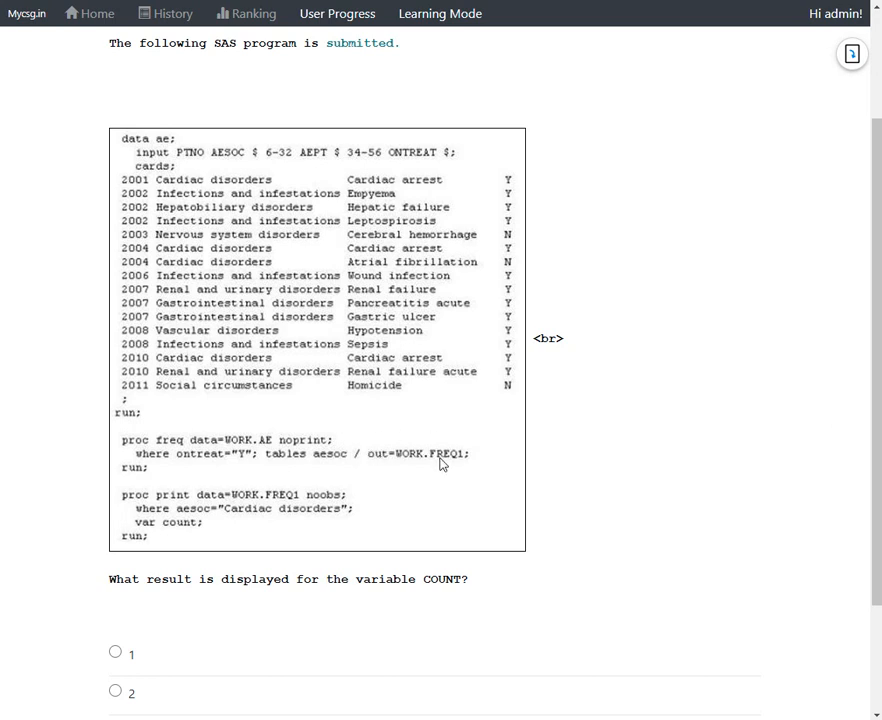
mouse_move(315, 415)
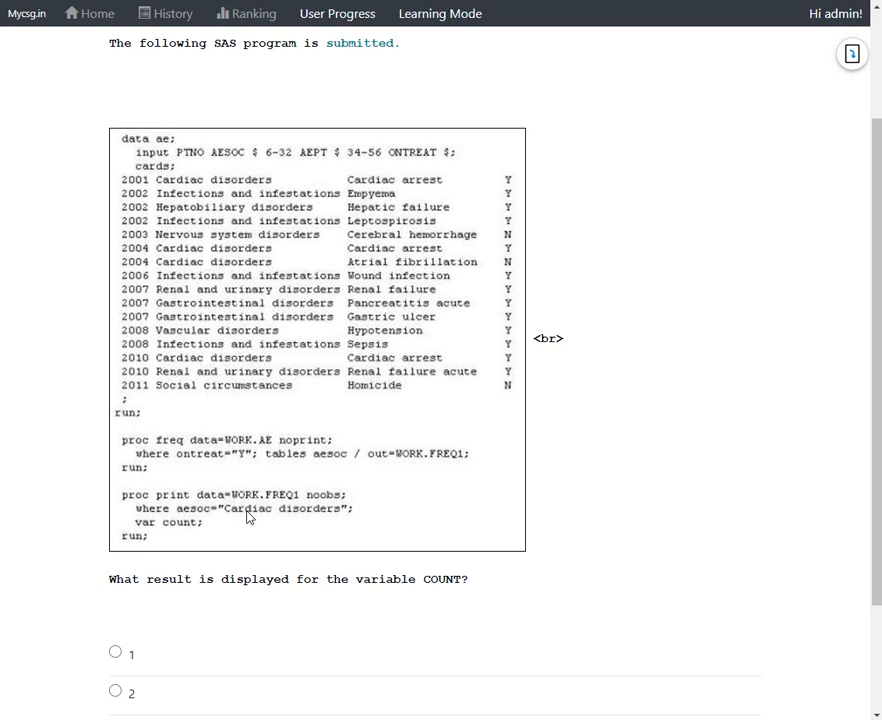
mouse_move(314, 462)
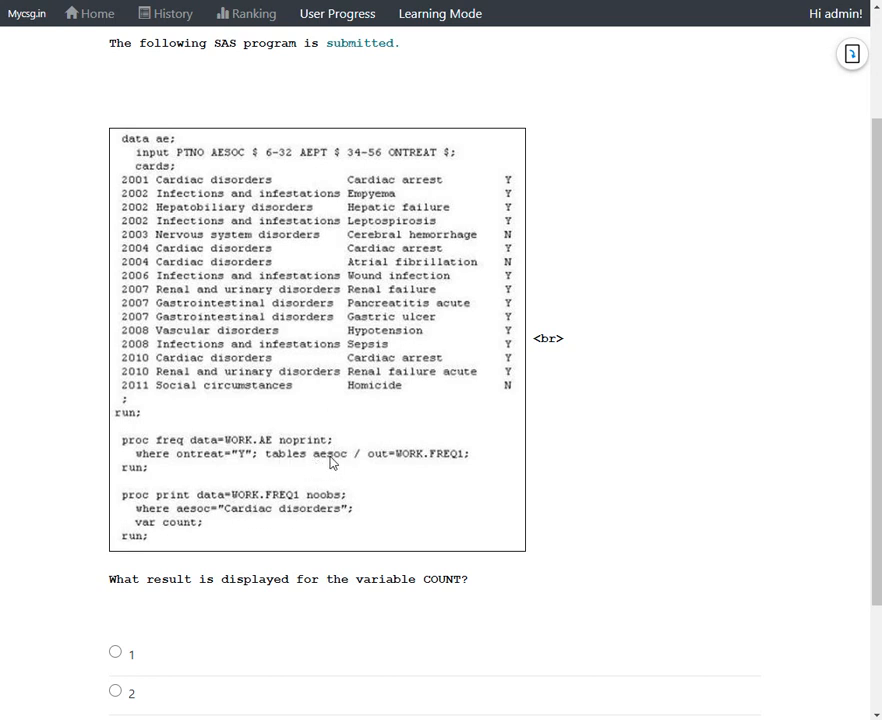
mouse_move(347, 463)
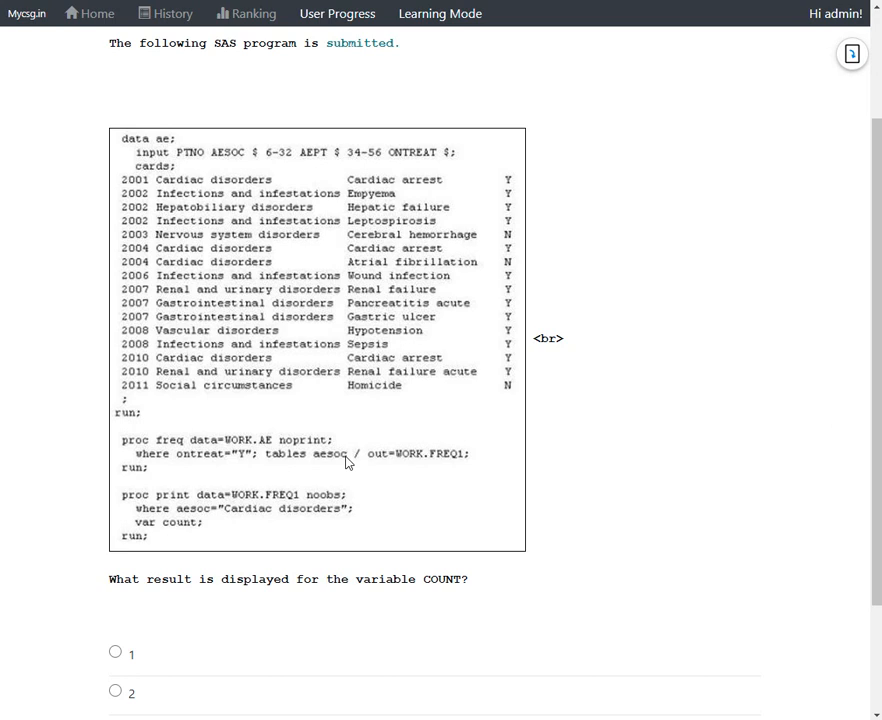
mouse_move(338, 454)
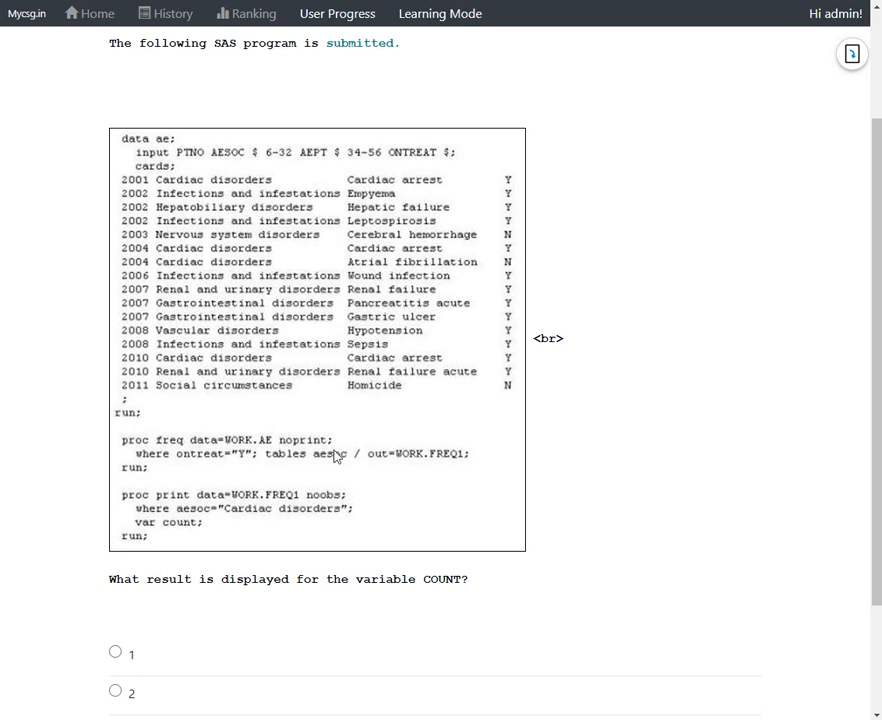
mouse_move(463, 467)
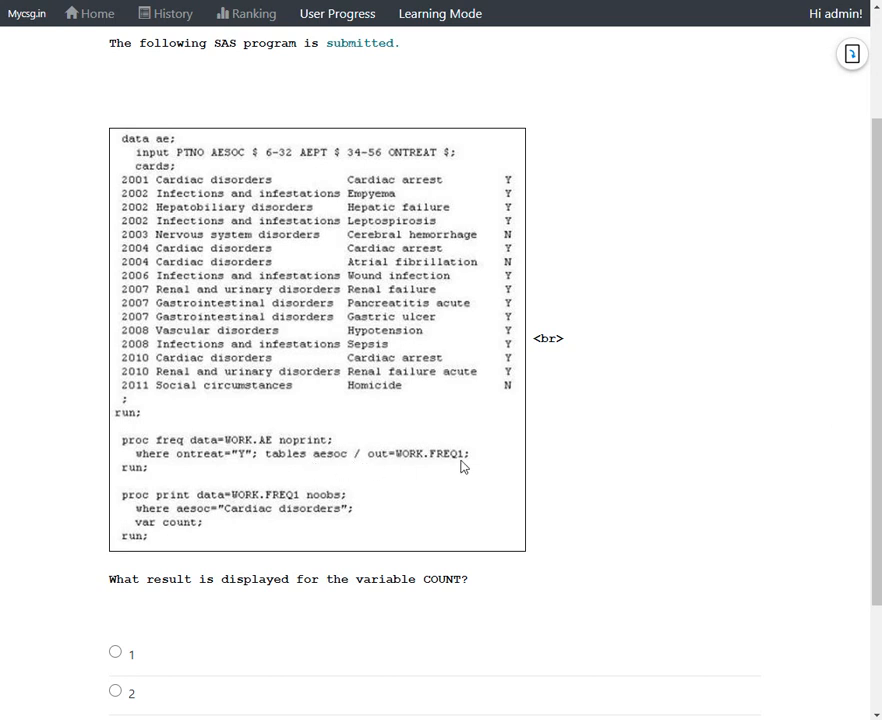
mouse_move(335, 465)
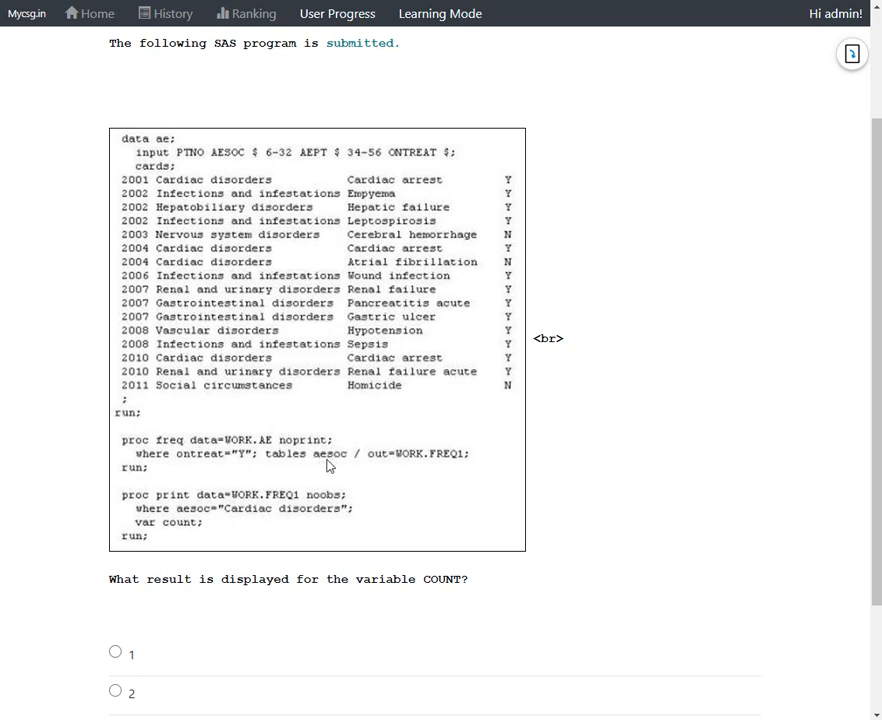
mouse_move(311, 517)
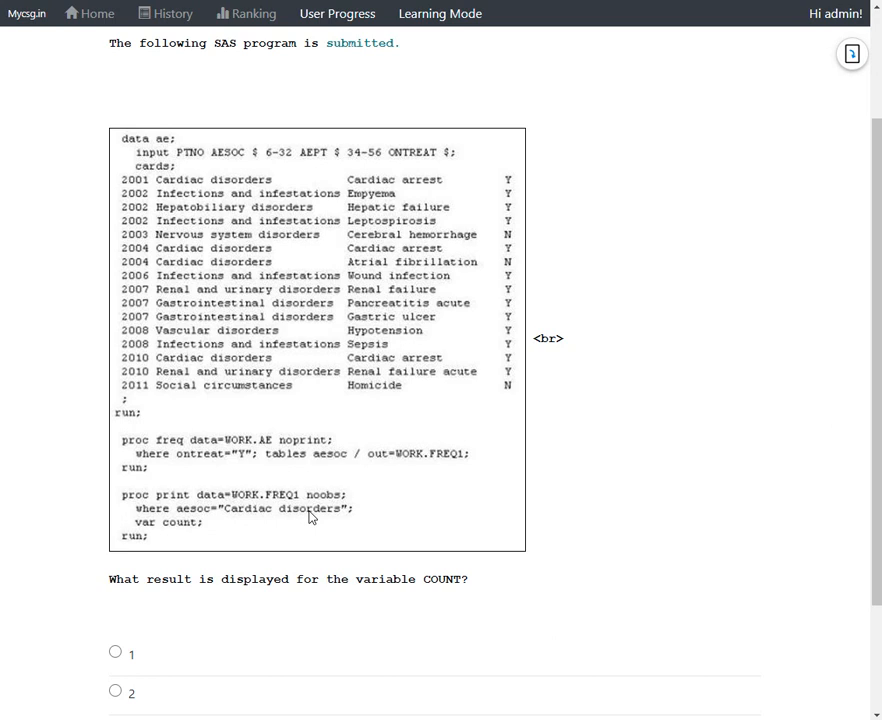
mouse_move(248, 191)
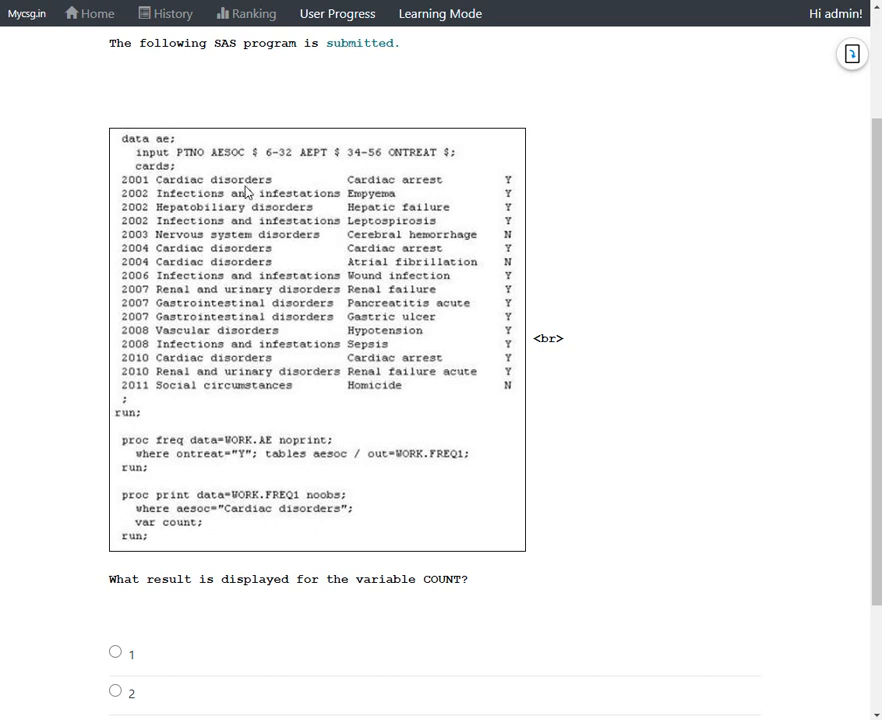
mouse_move(273, 191)
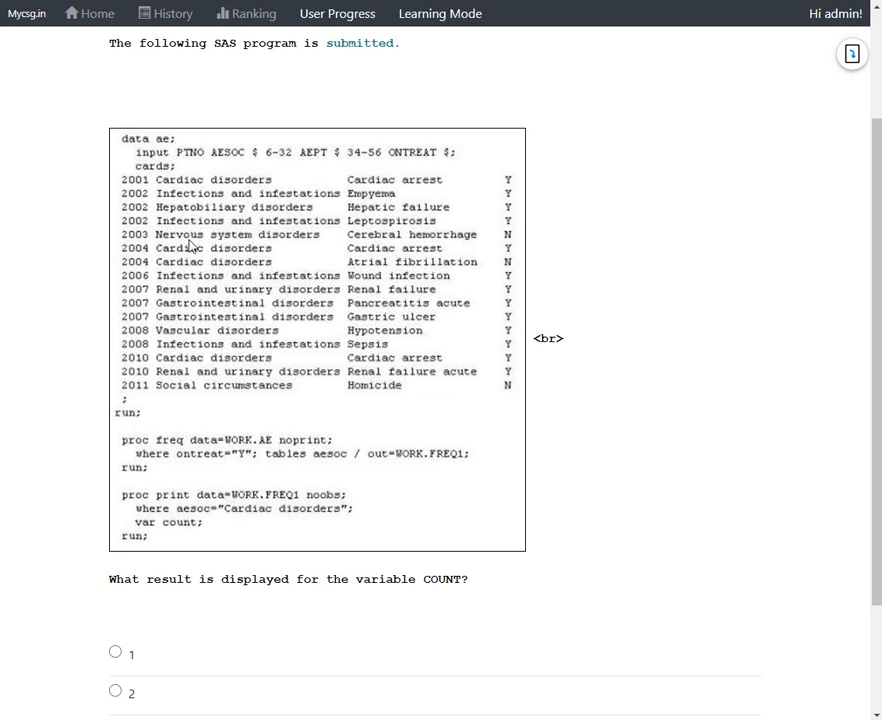
mouse_move(148, 260)
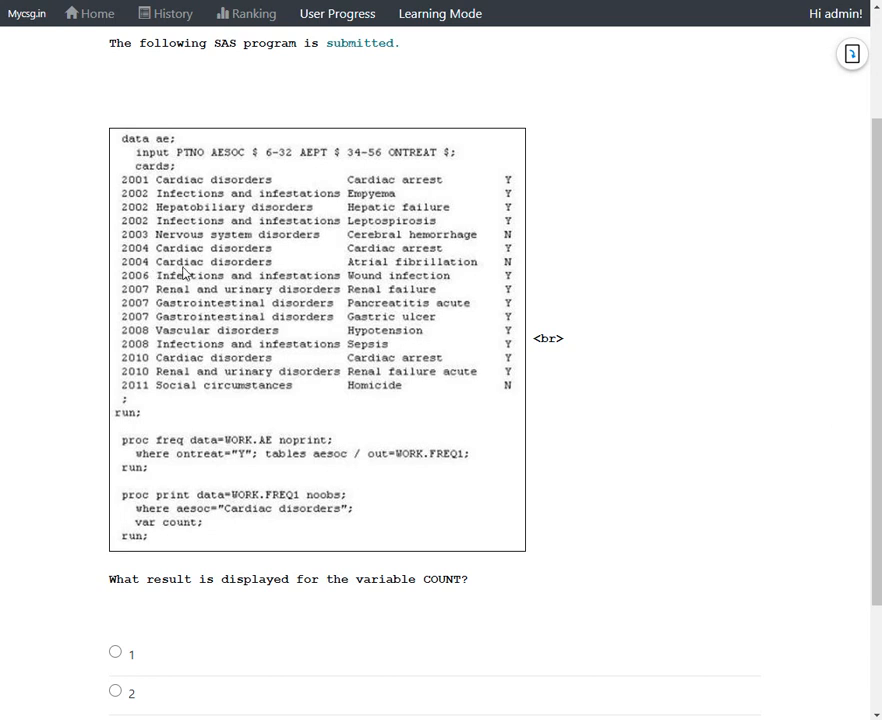
mouse_move(268, 270)
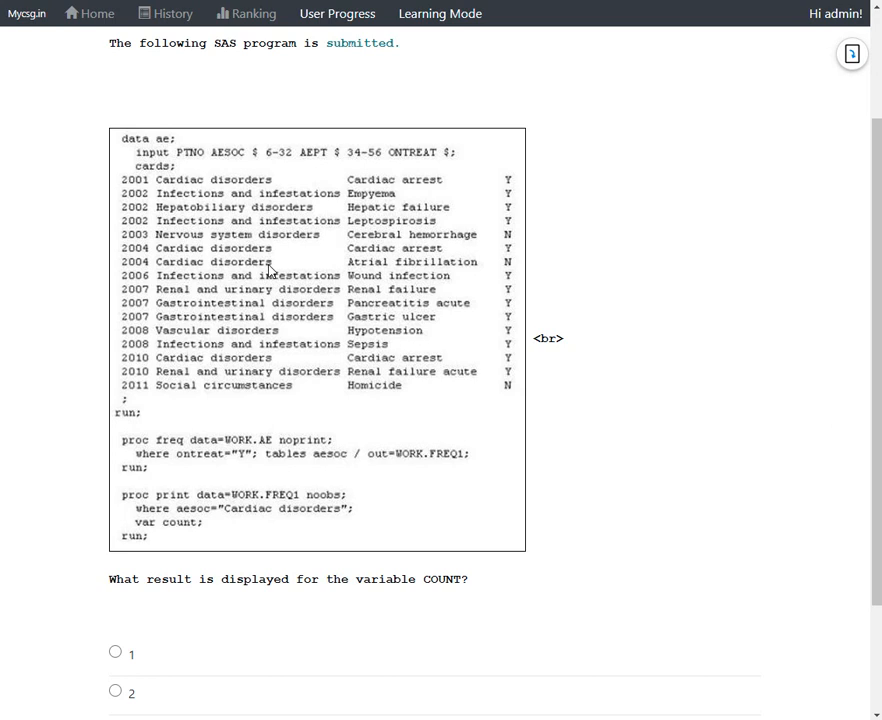
mouse_move(189, 378)
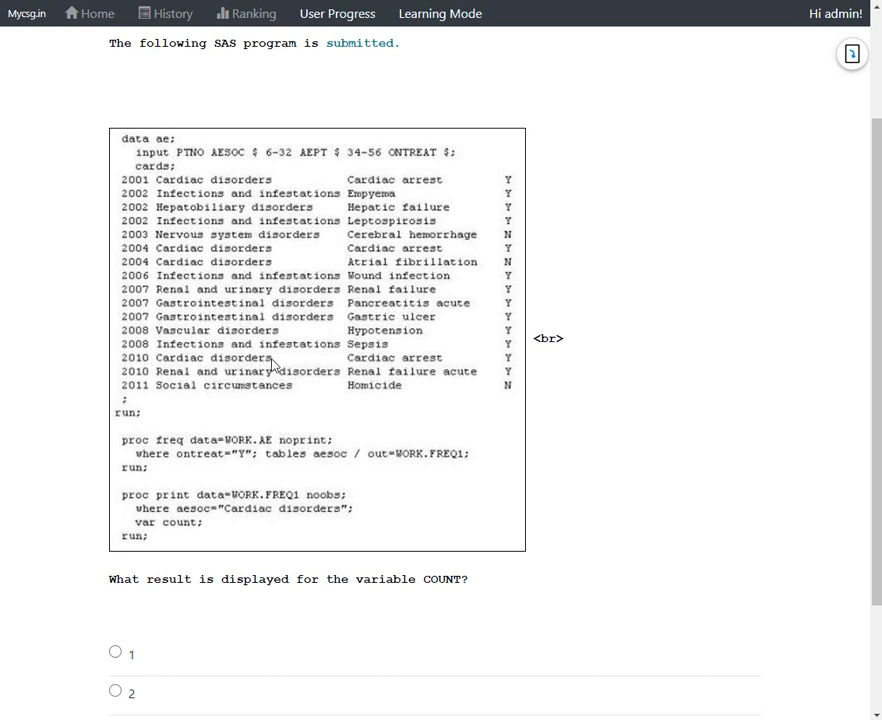
mouse_move(281, 364)
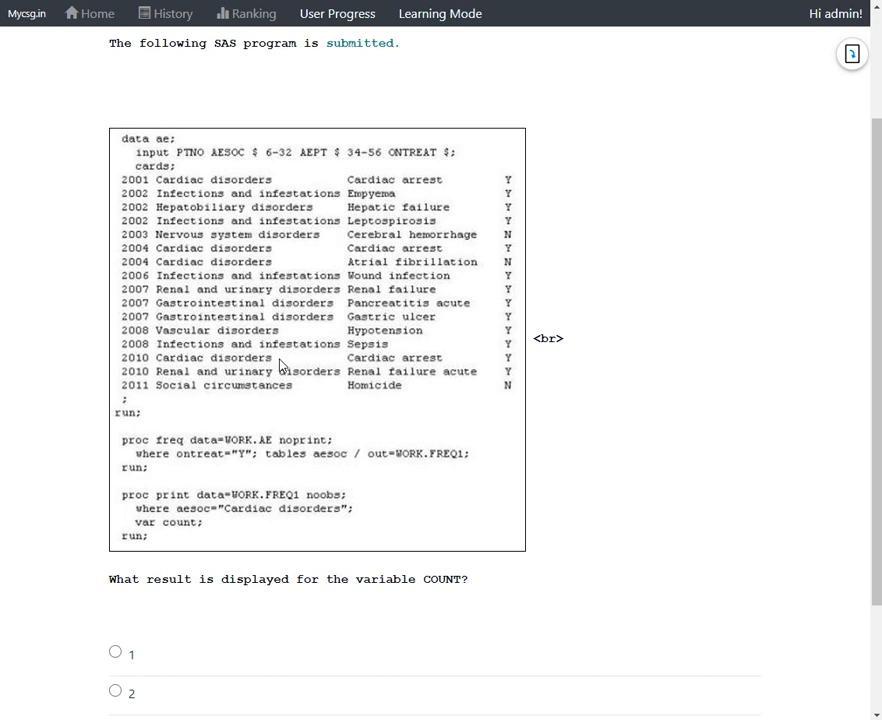
mouse_move(233, 465)
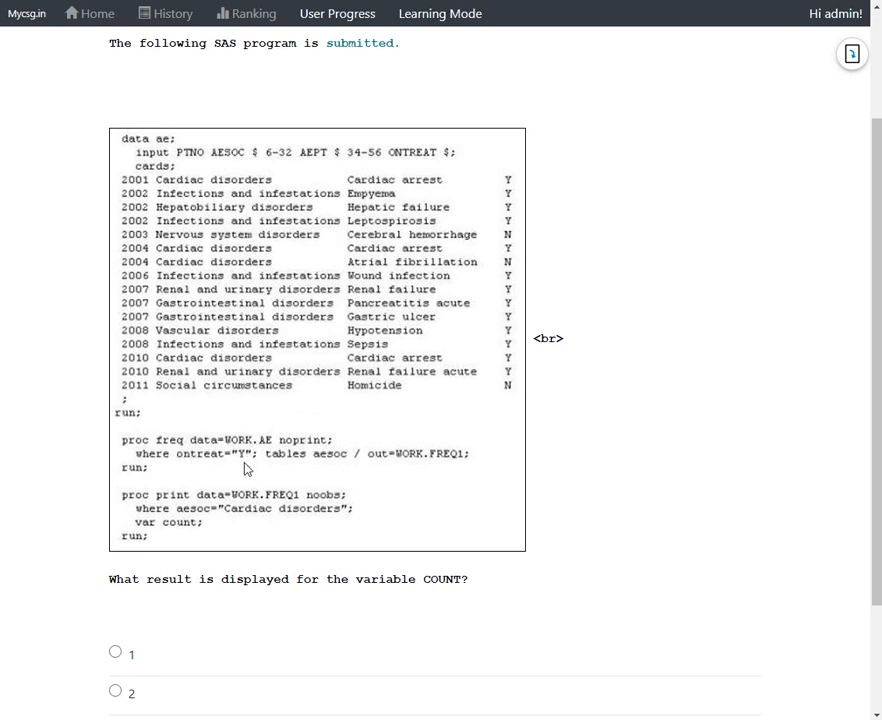
mouse_move(218, 466)
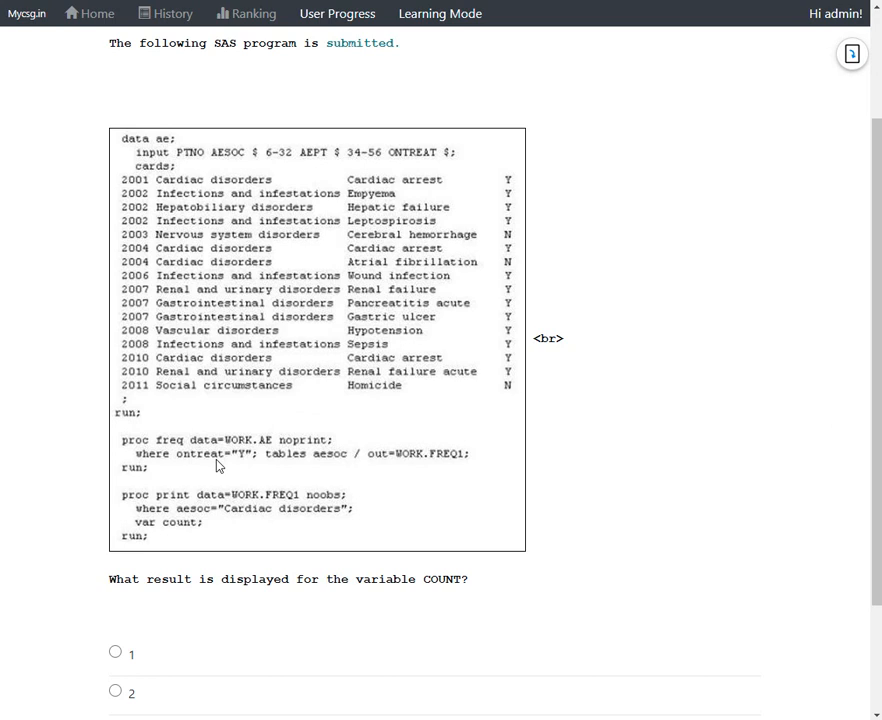
mouse_move(269, 466)
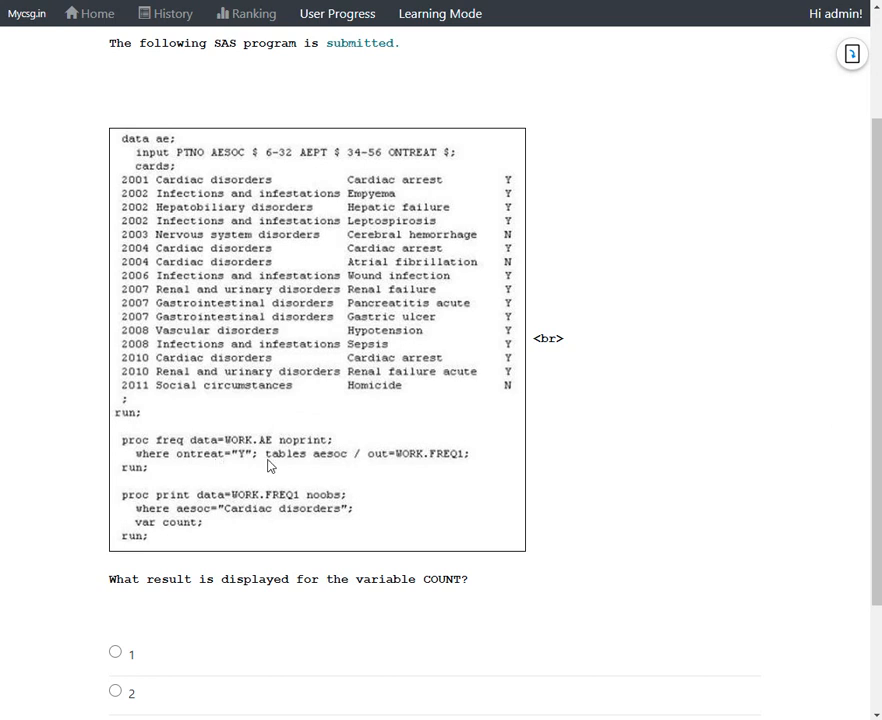
mouse_move(289, 366)
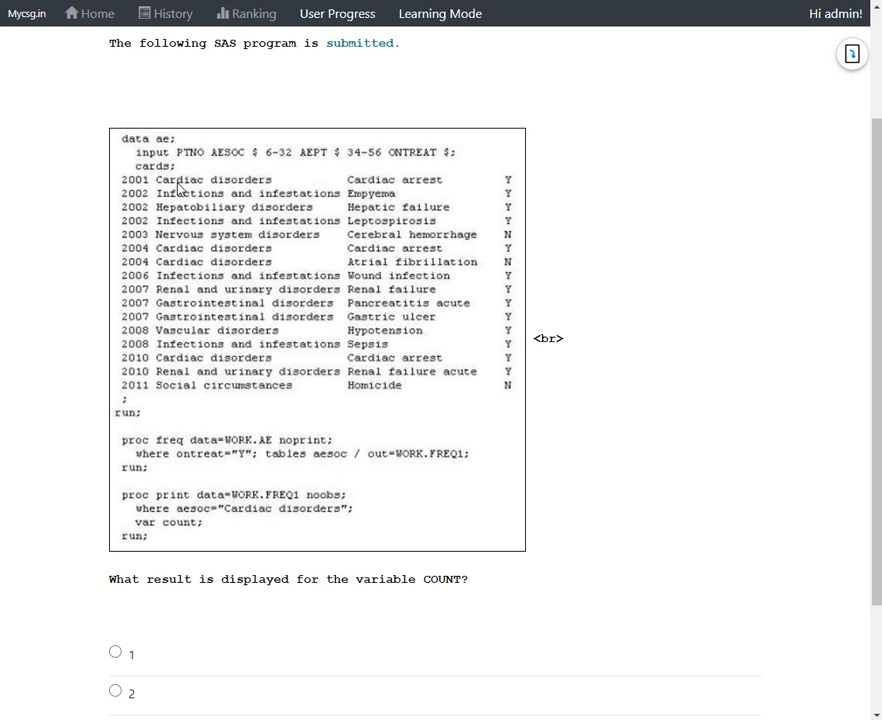
mouse_move(513, 188)
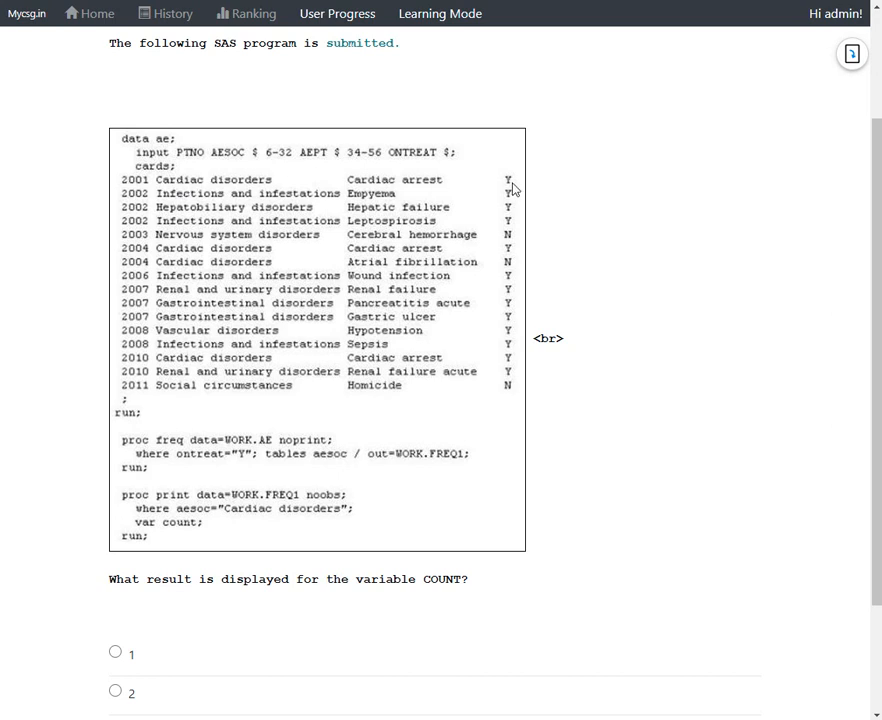
mouse_move(277, 258)
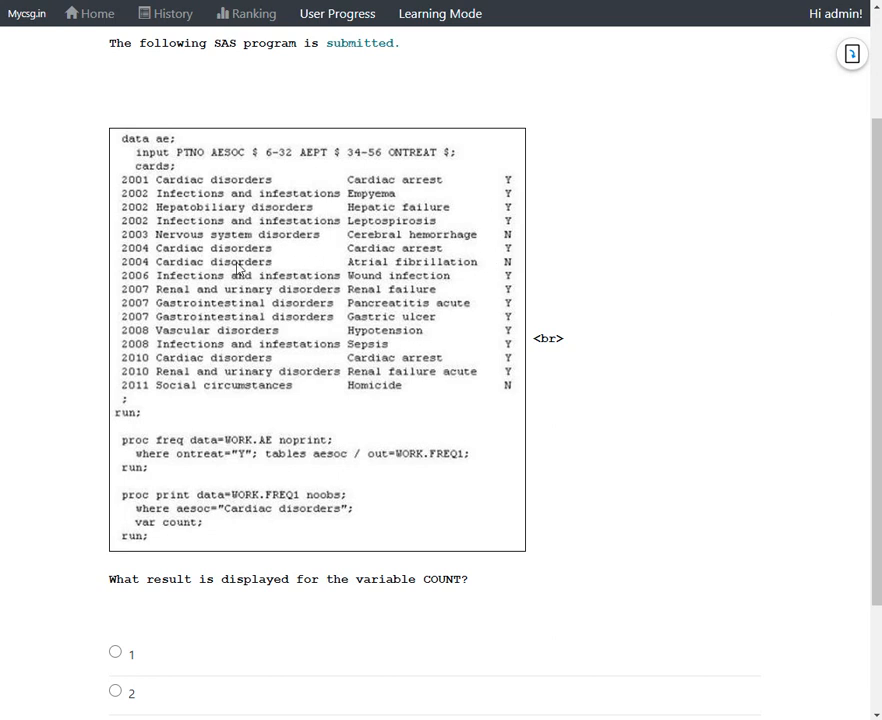
mouse_move(427, 270)
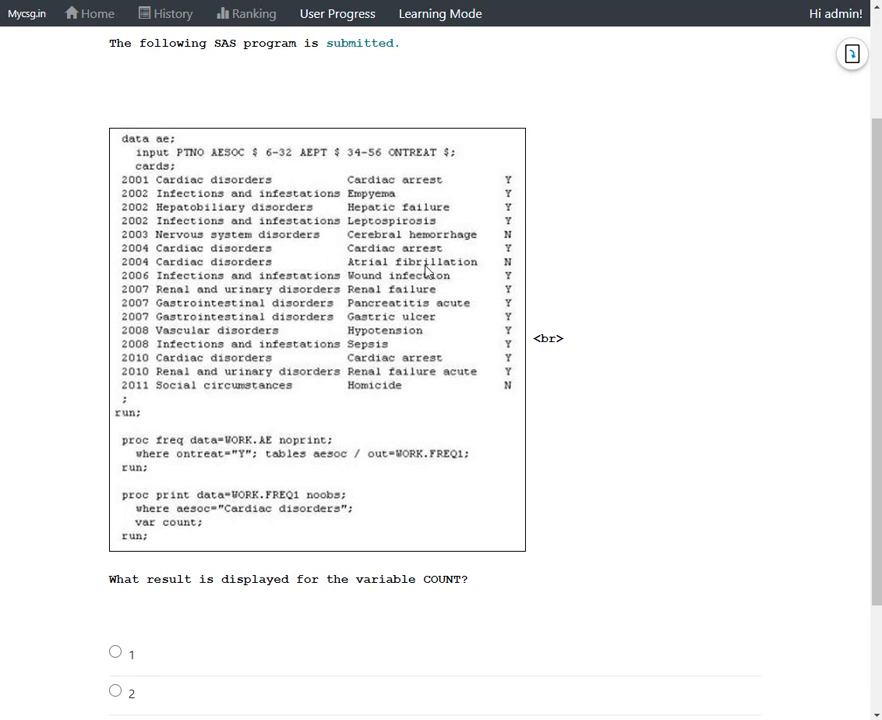
mouse_move(513, 269)
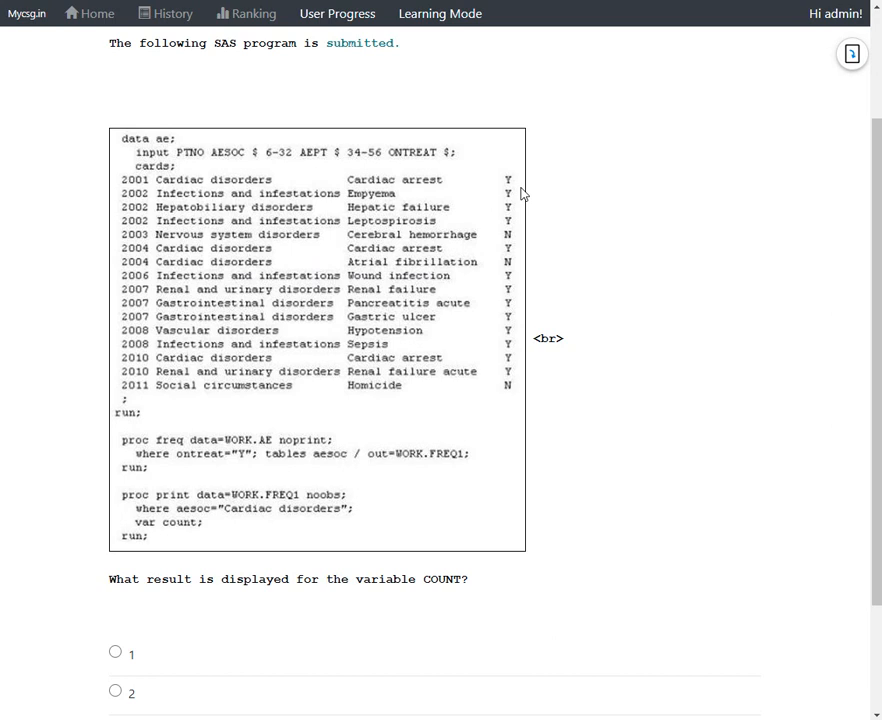
mouse_move(510, 270)
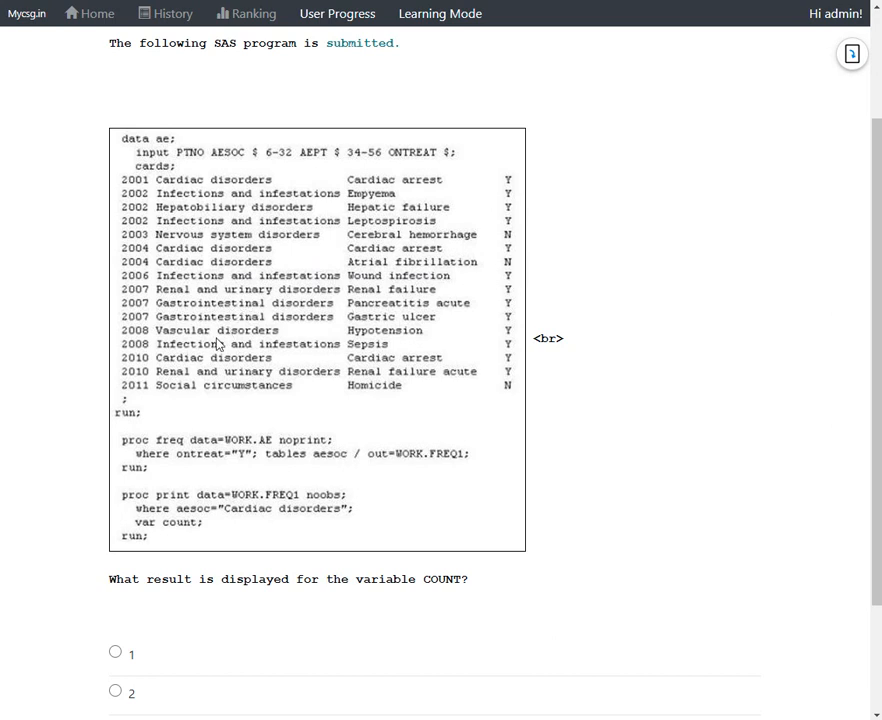
mouse_move(408, 367)
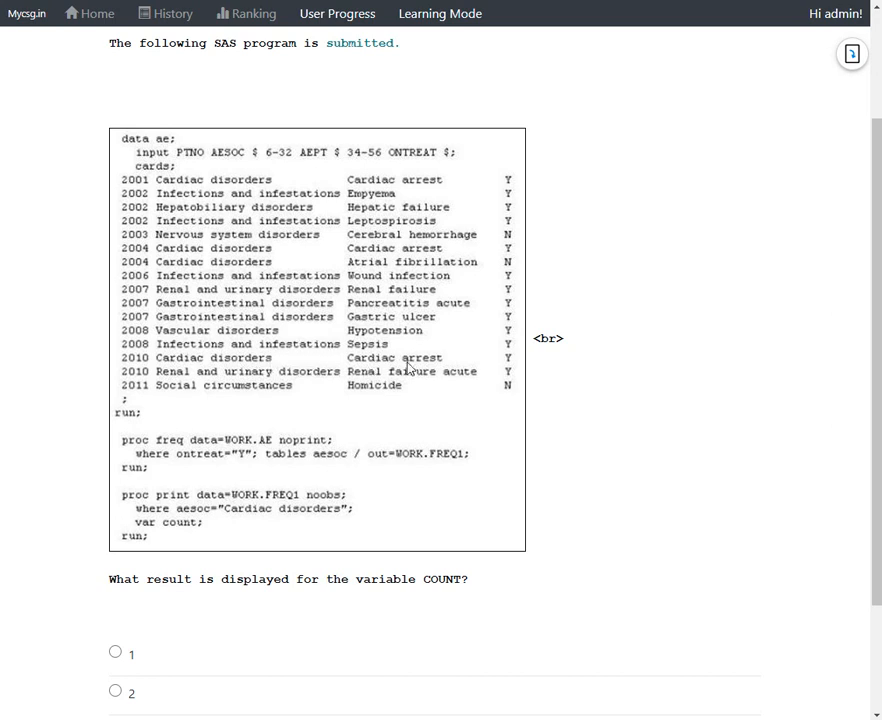
mouse_move(305, 213)
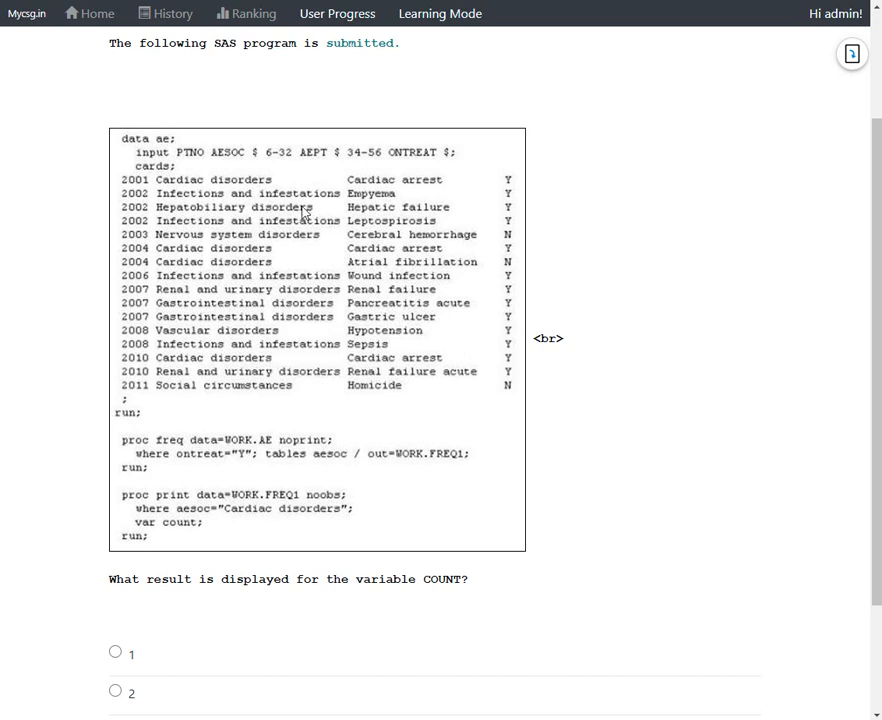
mouse_move(515, 195)
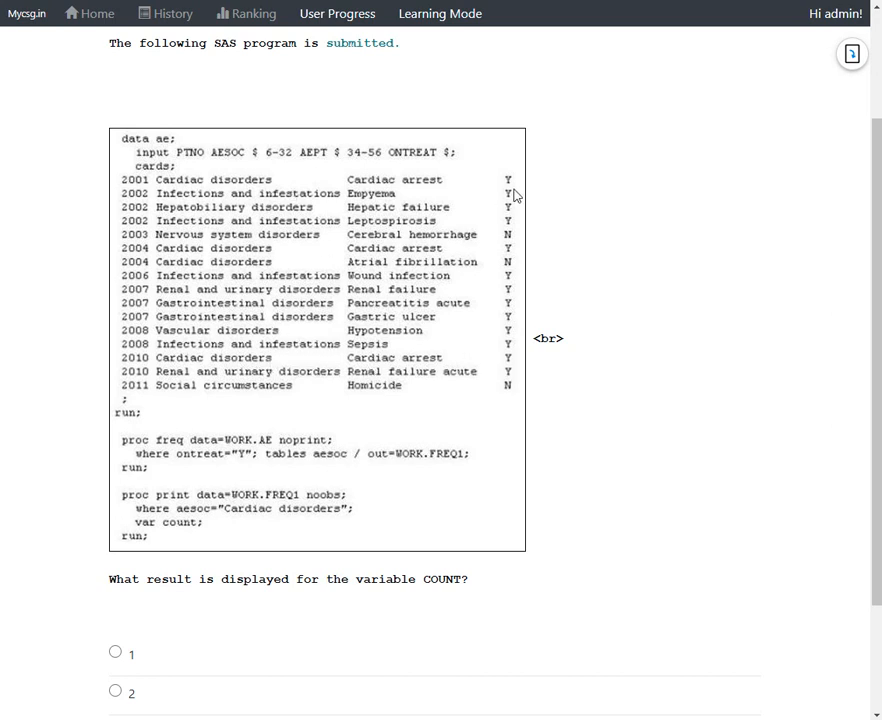
mouse_move(518, 351)
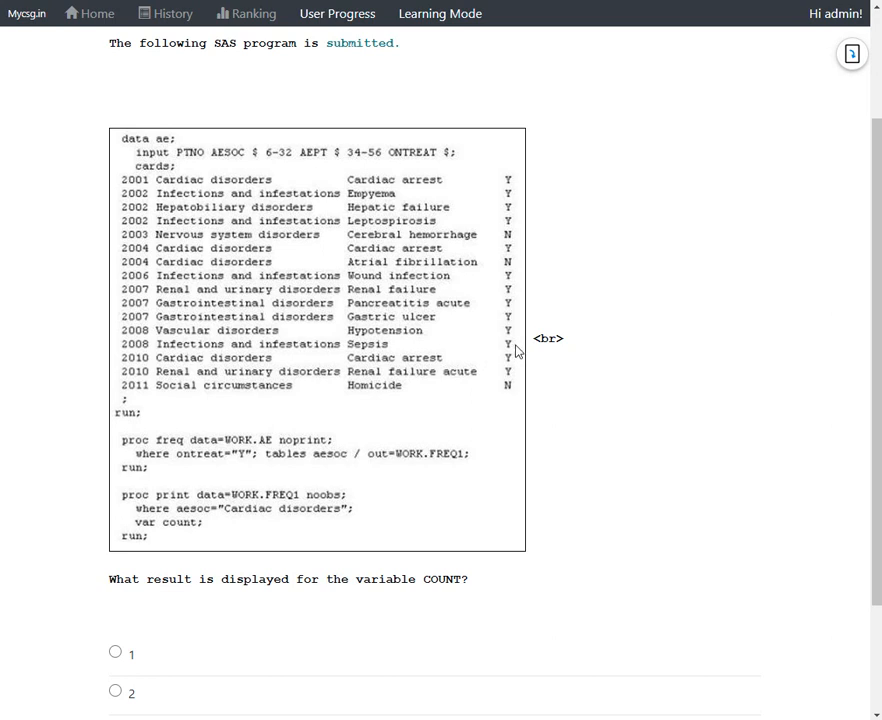
mouse_move(418, 455)
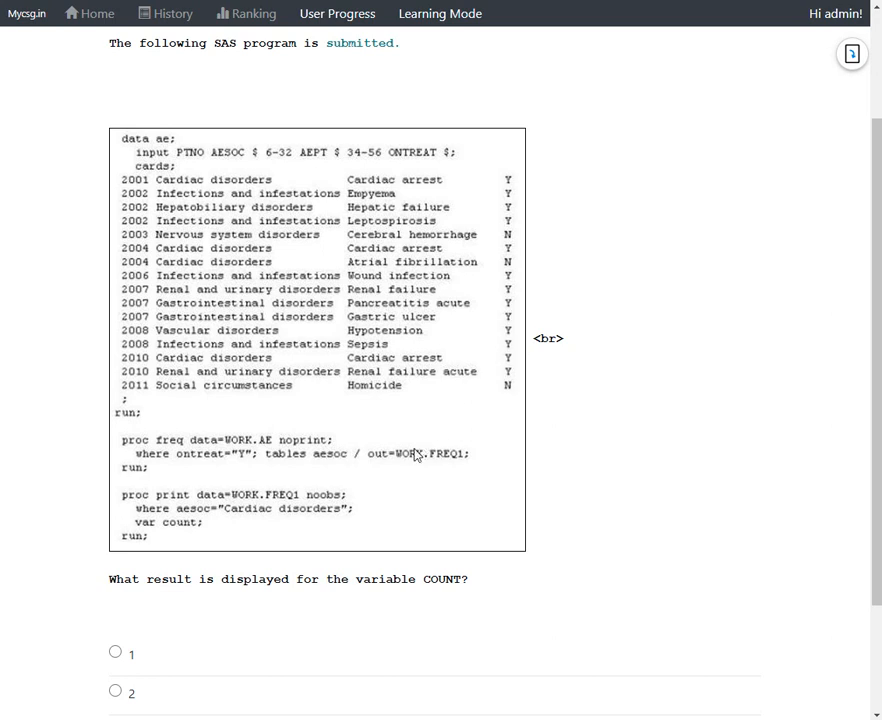
mouse_move(436, 470)
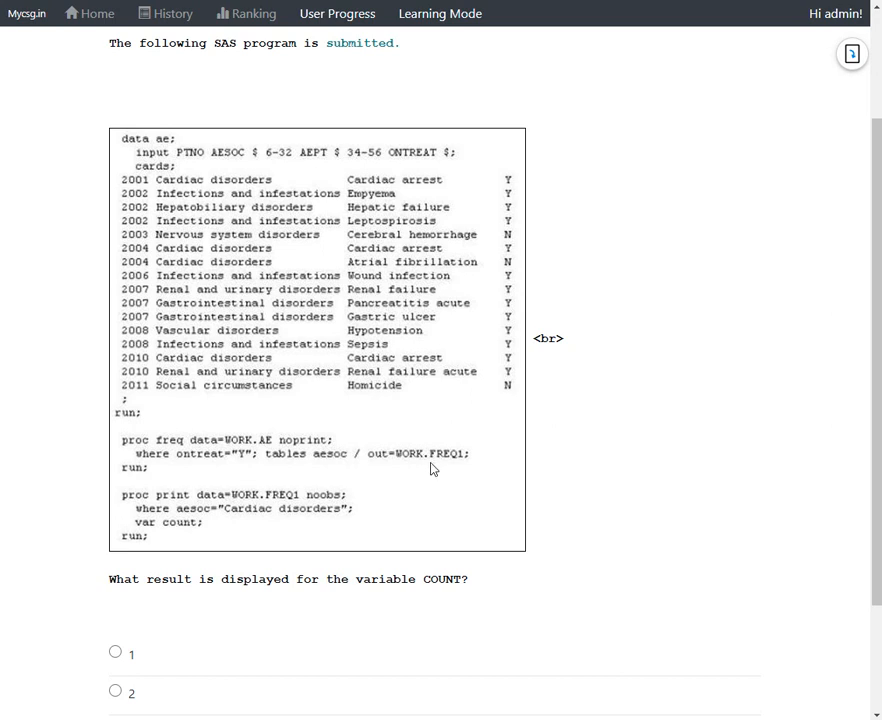
mouse_move(237, 469)
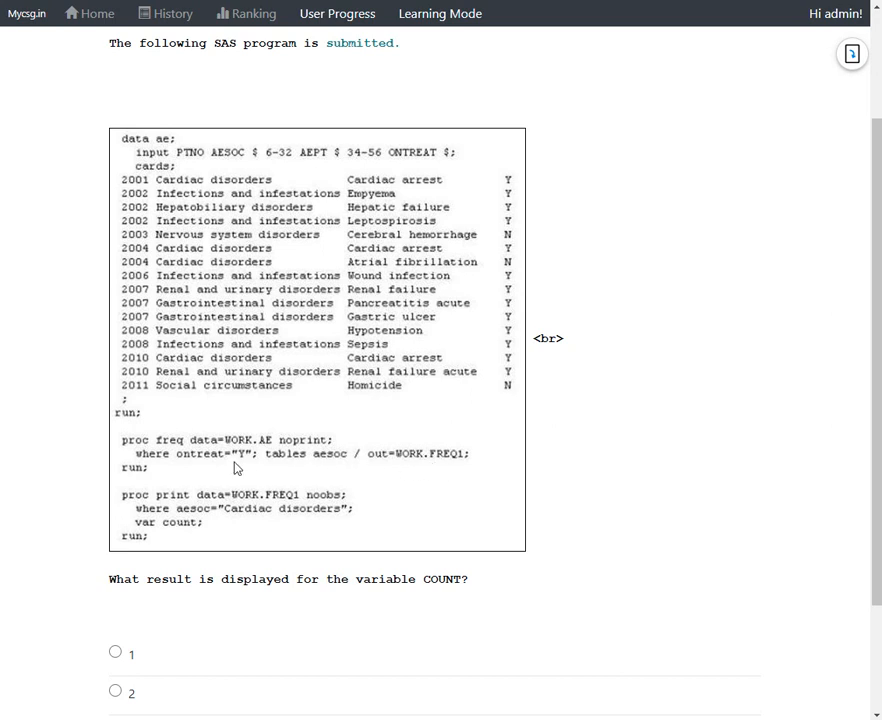
mouse_move(297, 517)
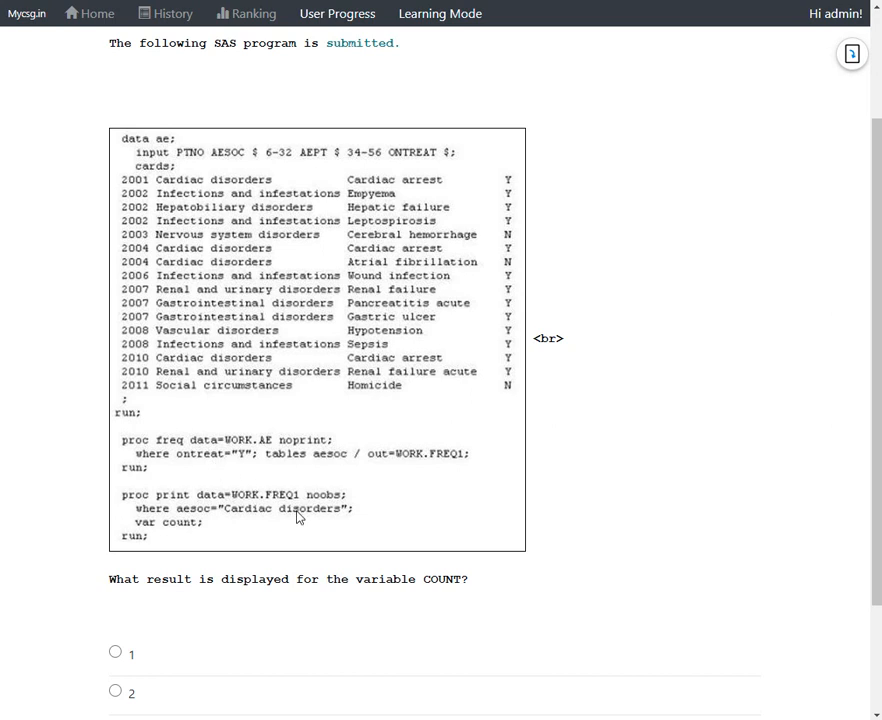
scroll(down, 3)
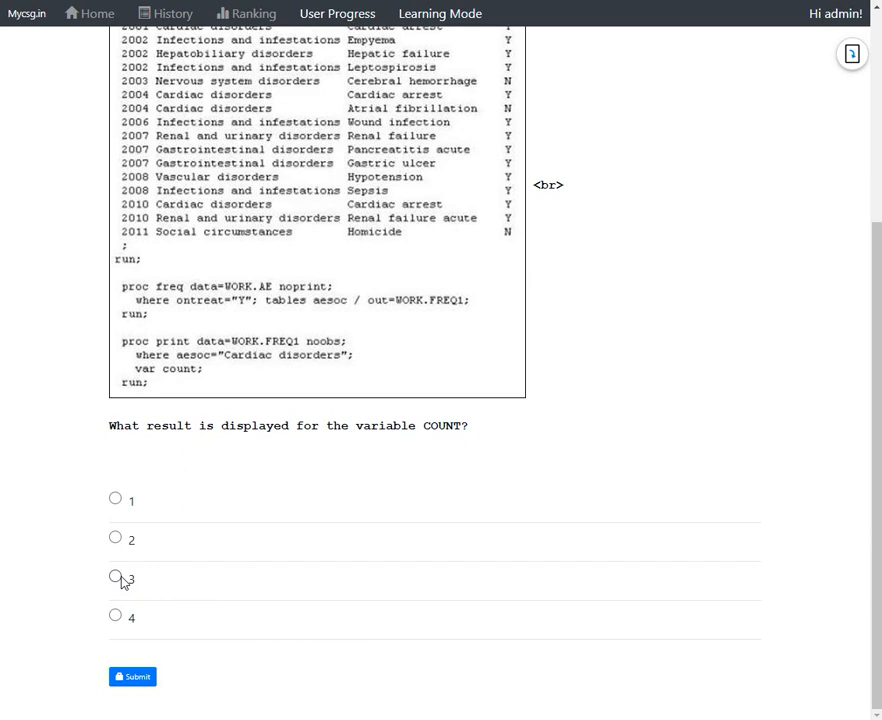
Select answer 3 for the COUNT question and submit it for grading.
click(115, 578)
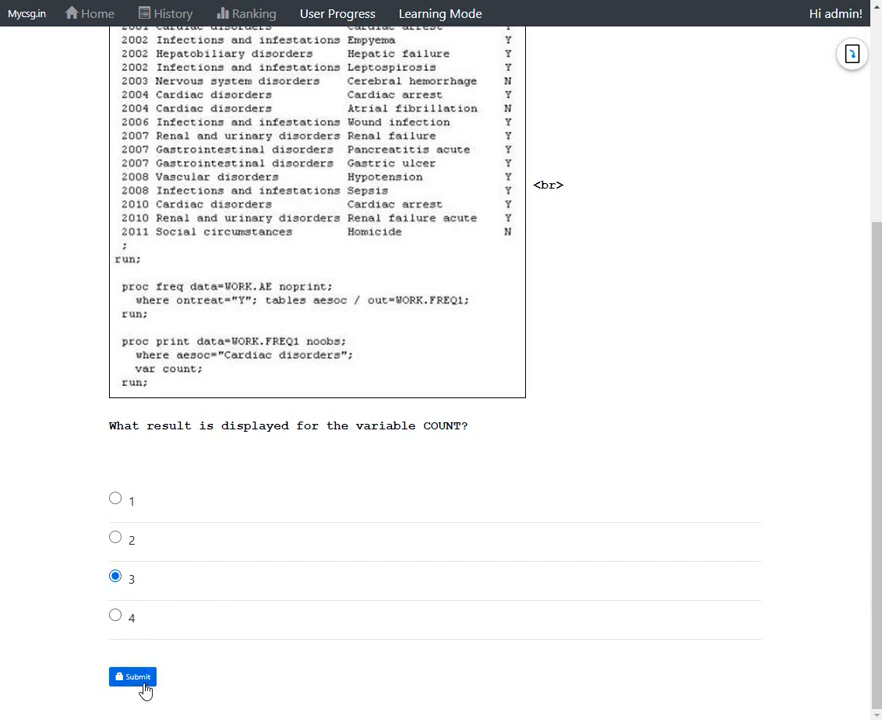
click(132, 677)
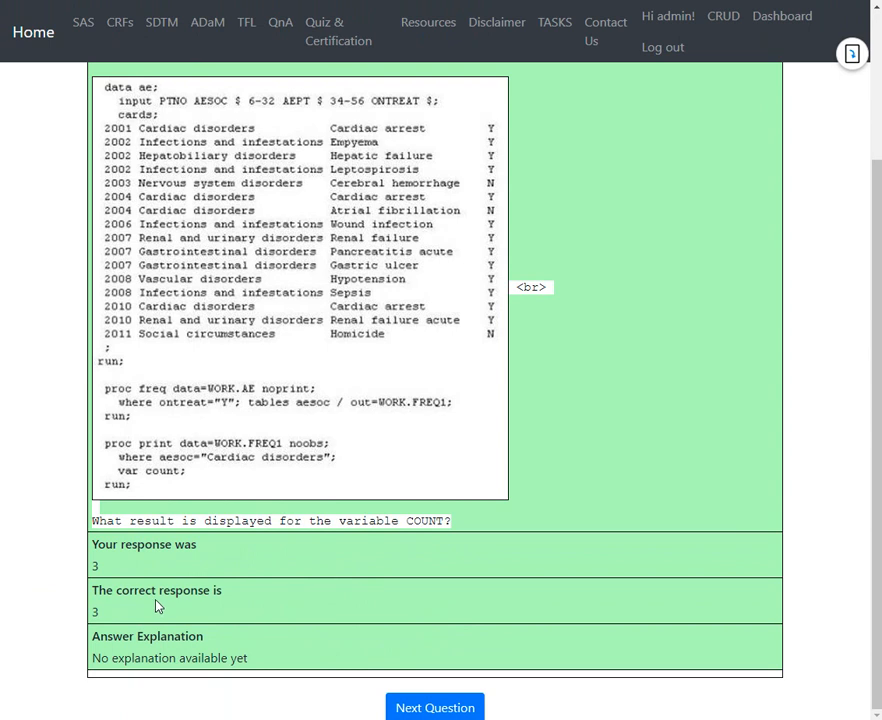
mouse_move(399, 591)
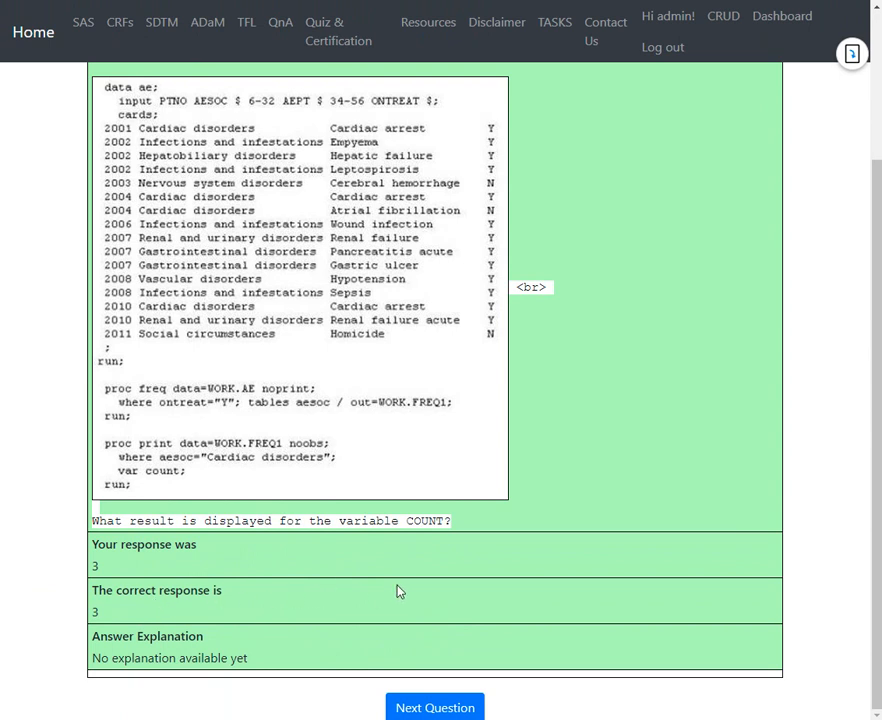